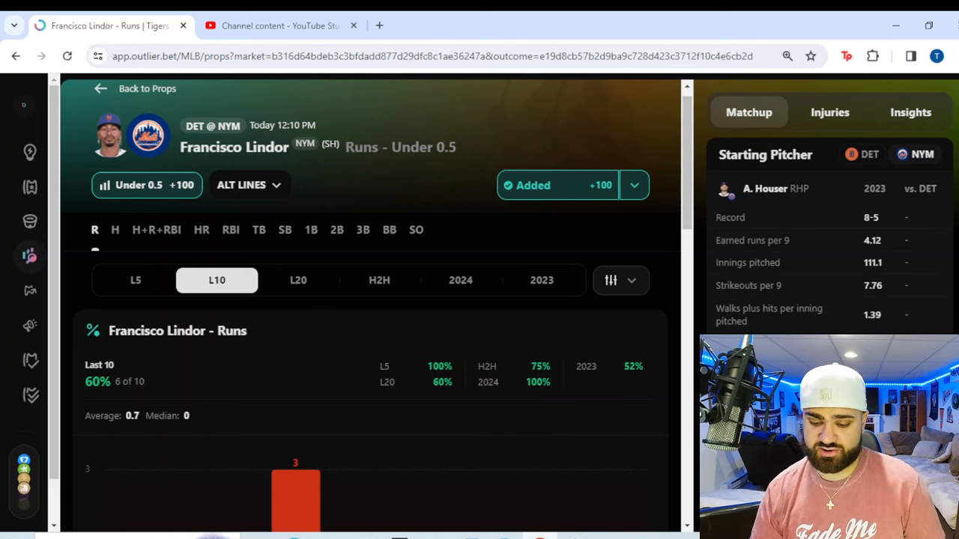
Step: Check which sportsbooks offer the Lindor Runs Under 0.5 bet via the Added dropdown
left_click(634, 186)
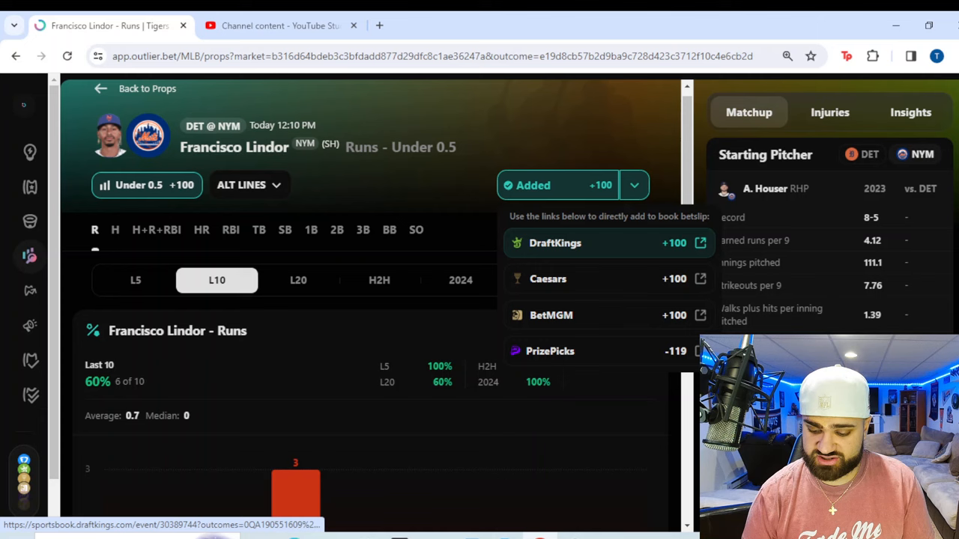
scroll("down", 3)
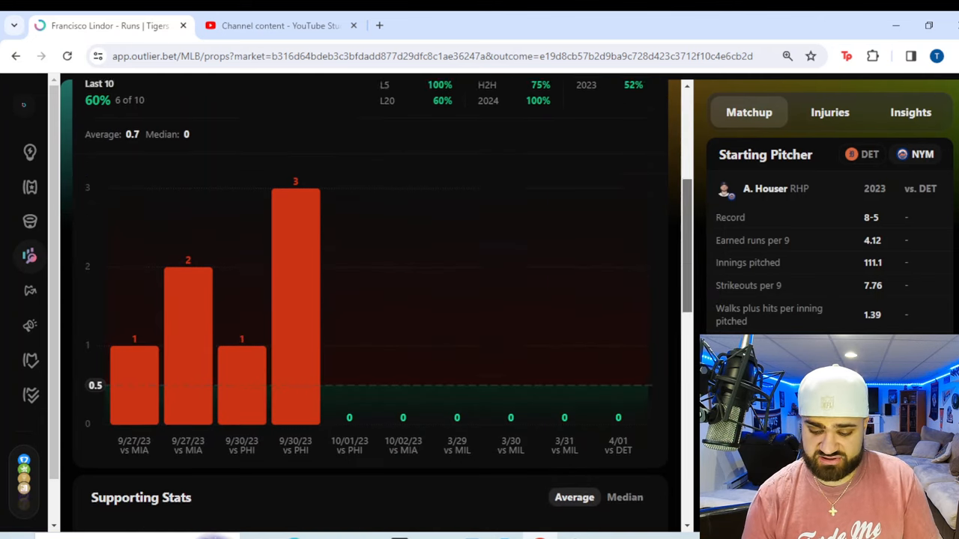
scroll("up", 3)
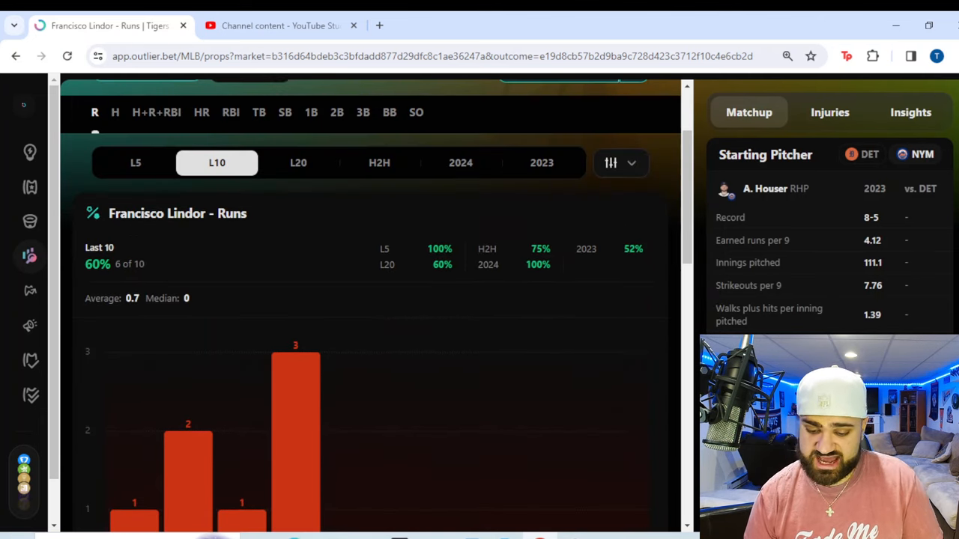
Step: Switch Lindor's runs chart to the 2024 season and review it
left_click(460, 161)
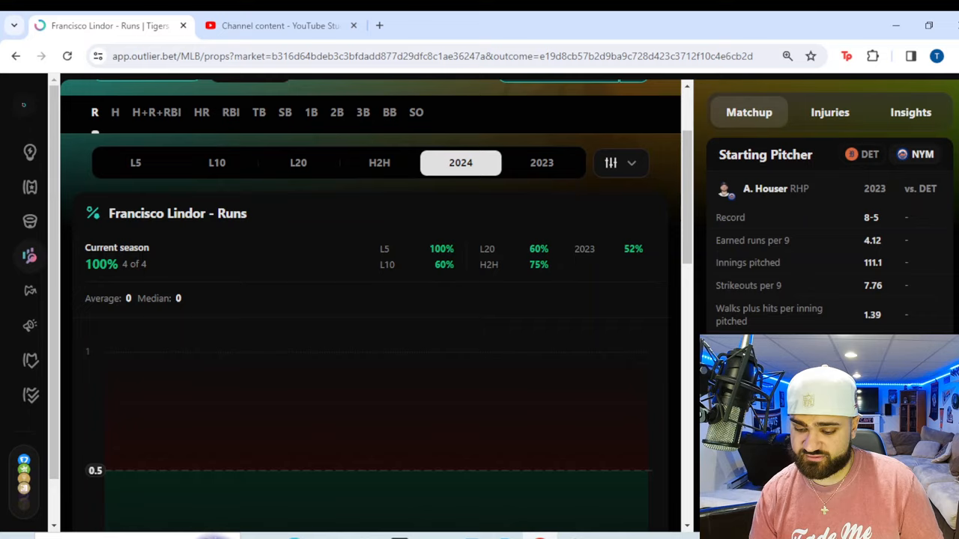
scroll("down", 3)
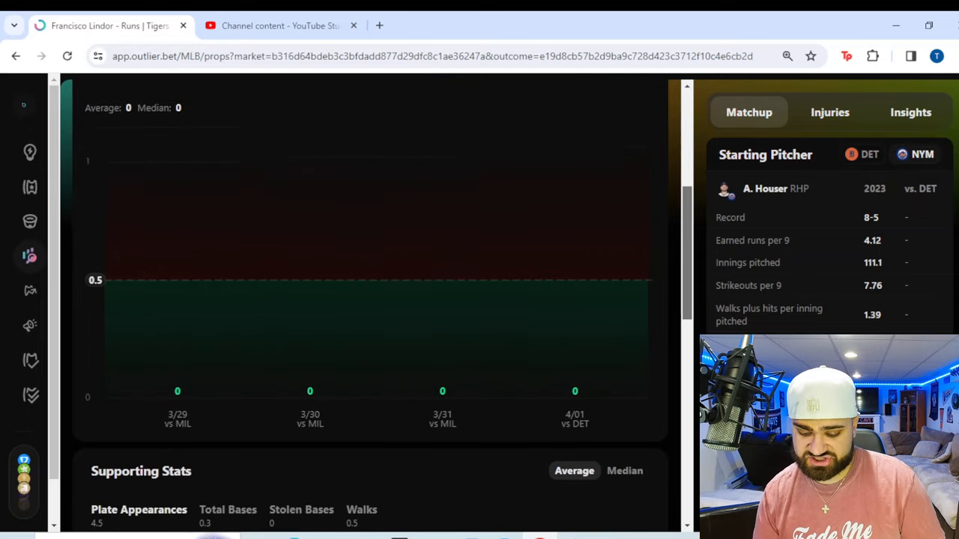
scroll("up", 3)
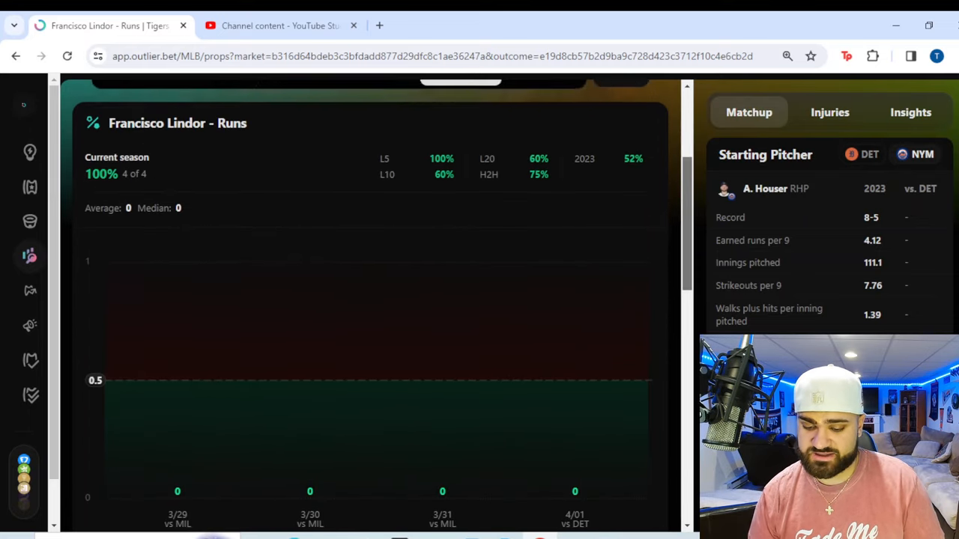
Step: Show Lindor's head-to-head runs results against Detroit and scroll through the matchup stats
left_click(379, 92)
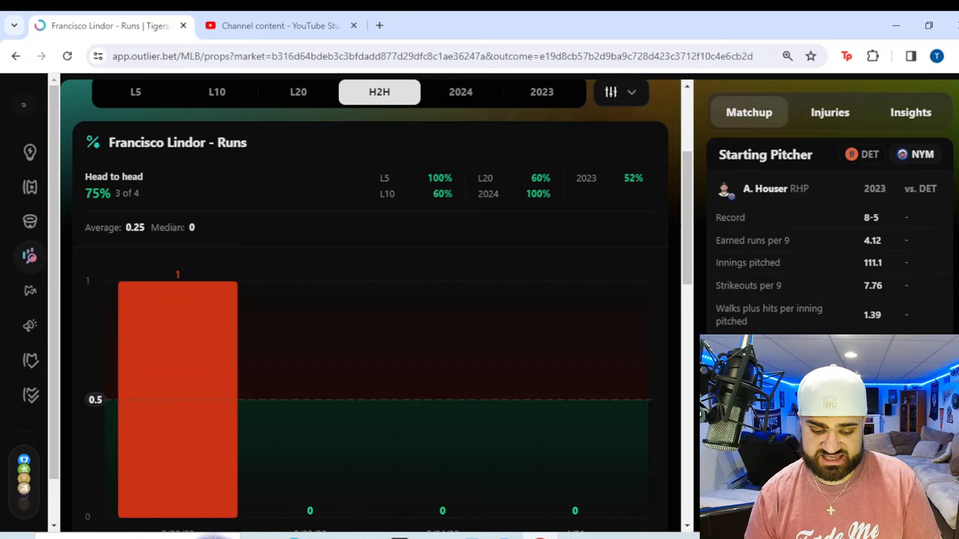
scroll("down", 3)
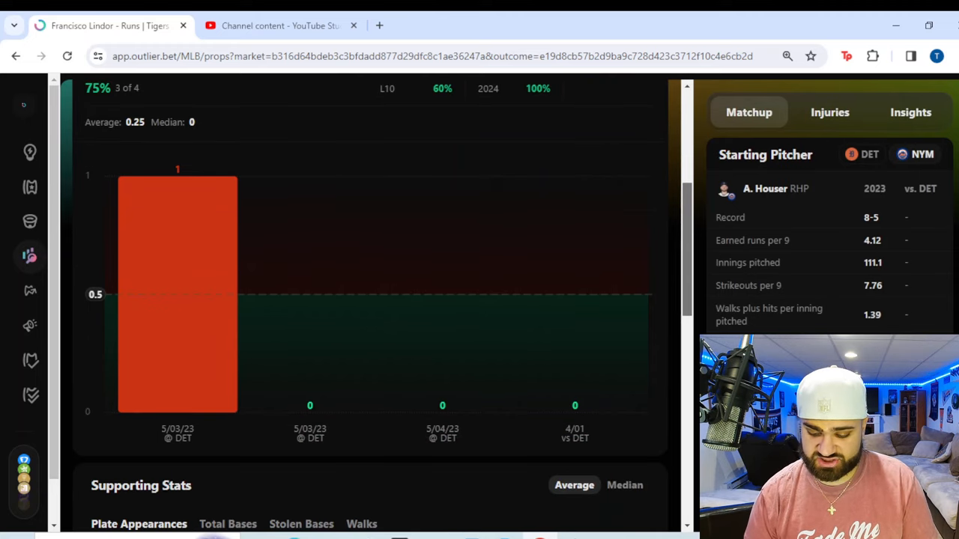
mouse_move(575, 299)
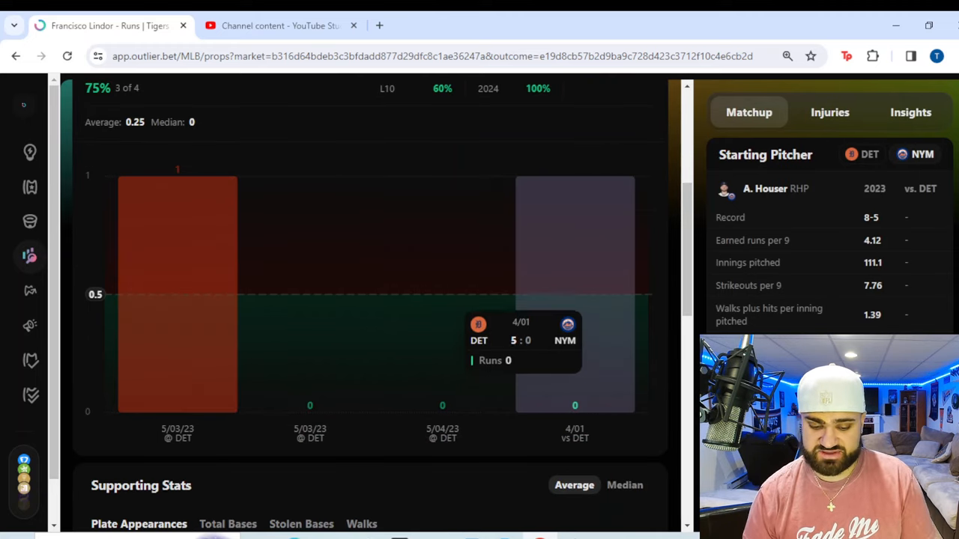
scroll("down", 3)
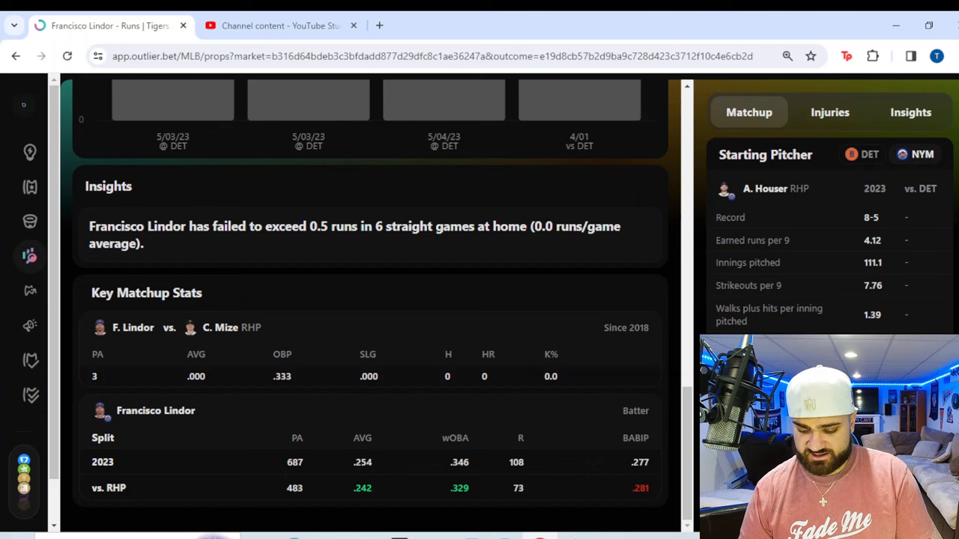
scroll("down", 3)
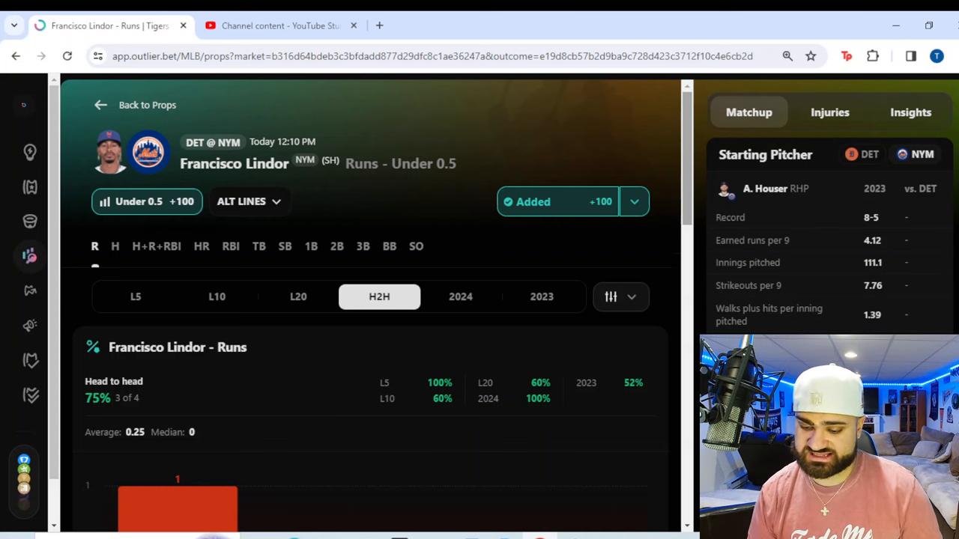
Step: Show Lindor's game-by-game walks in Supporting Stats and review the home insight and matchup numbers below
scroll("down", 3)
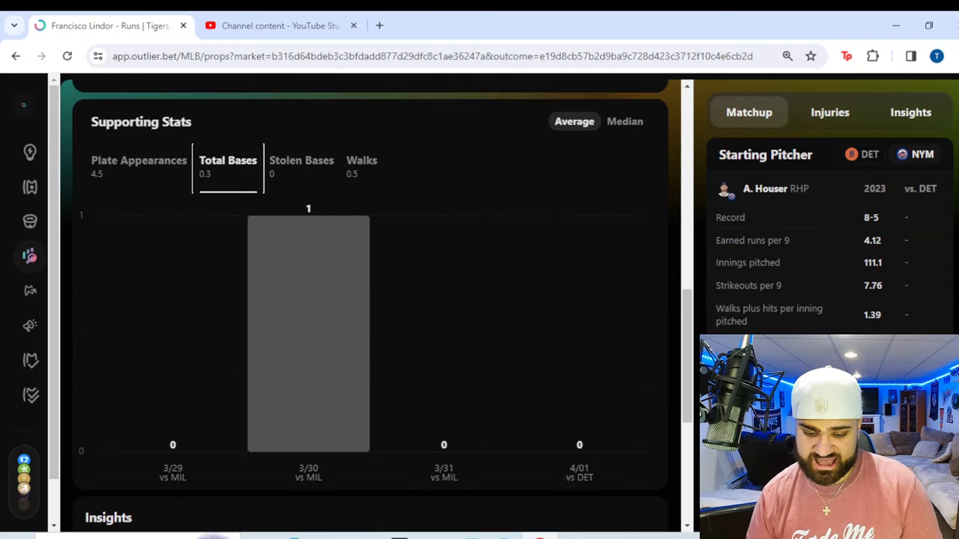
mouse_move(309, 333)
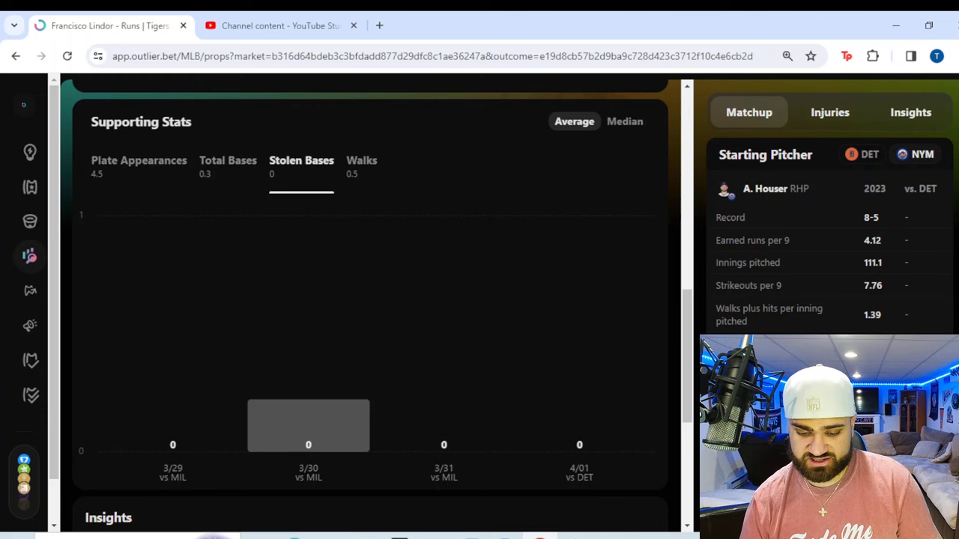
left_click(363, 160)
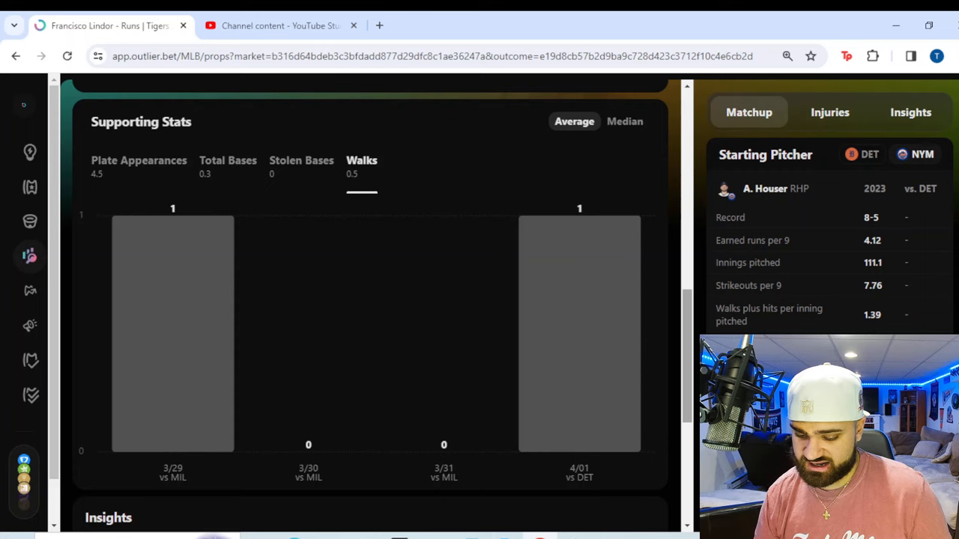
scroll("down", 3)
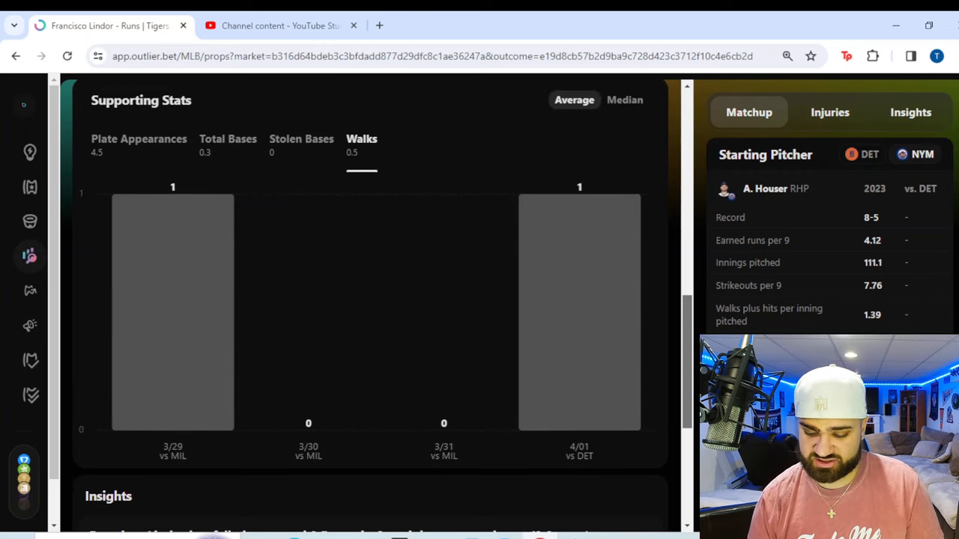
scroll("down", 3)
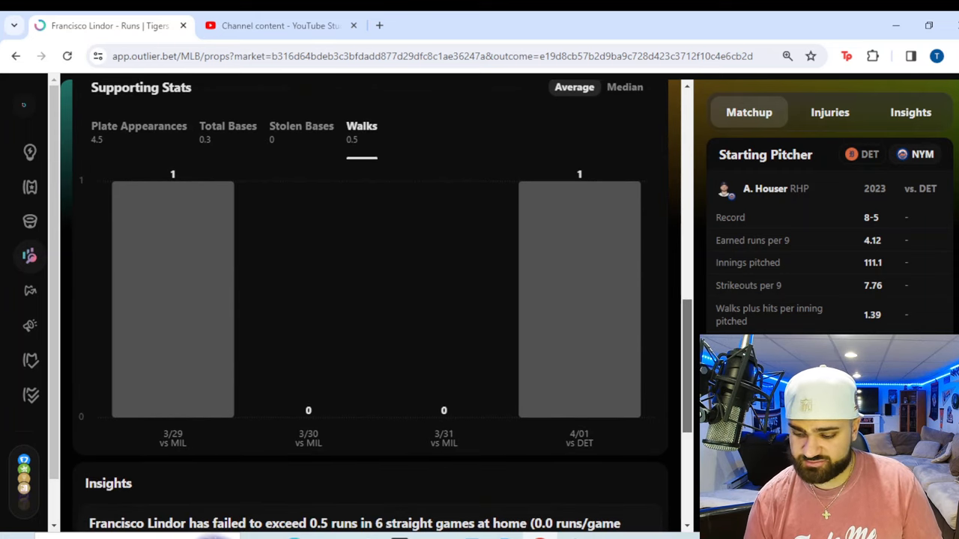
scroll("down", 3)
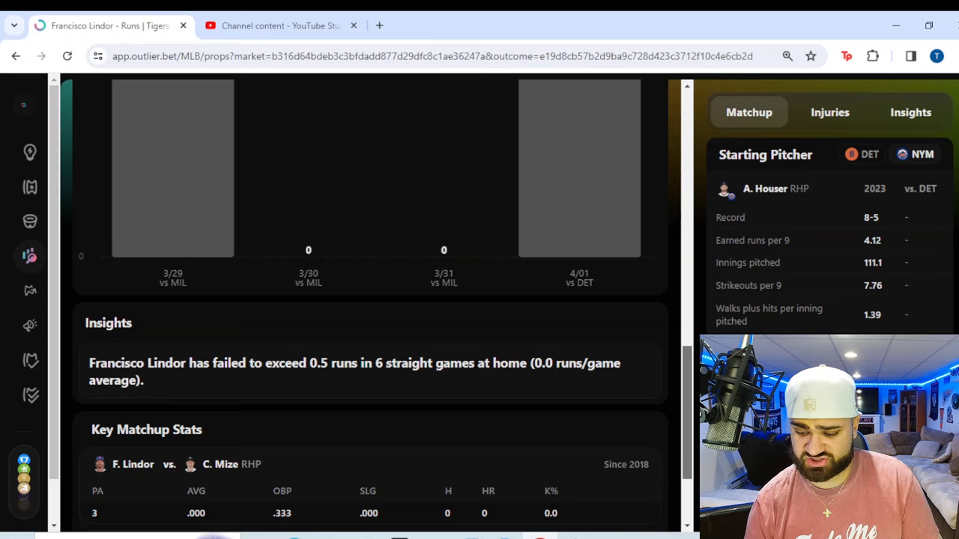
scroll("down", 3)
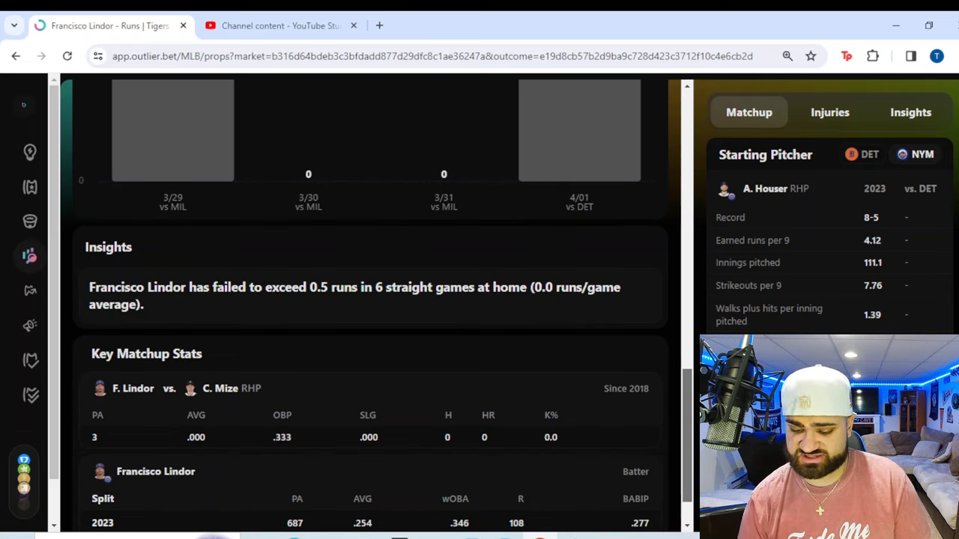
scroll("down", 3)
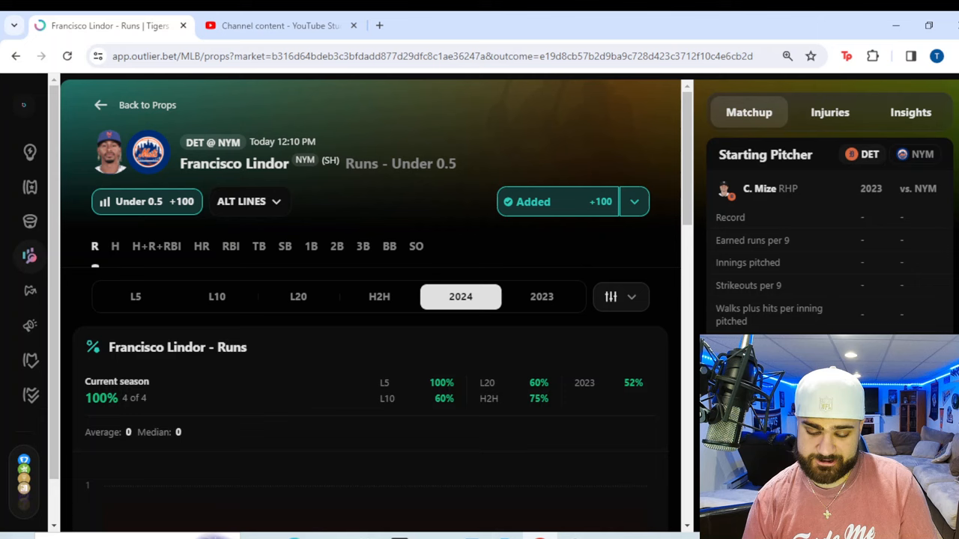
Step: Return to the props list and open Nolan Arenado's Hits + Runs + RBIs Over 1.5 prop
scroll("up", 3)
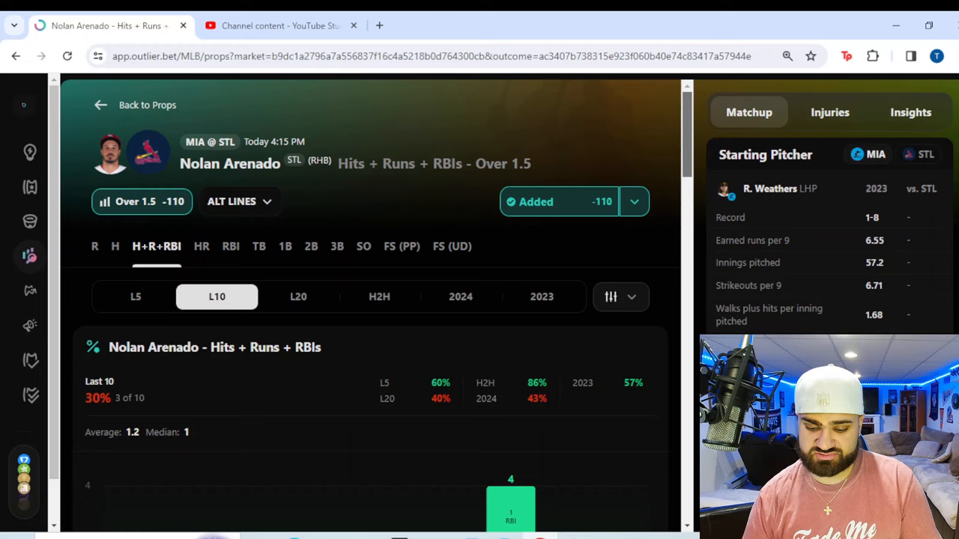
Step: Switch Arenado's Hits + Runs + RBIs chart to the 2024 season and review it
scroll("down", 3)
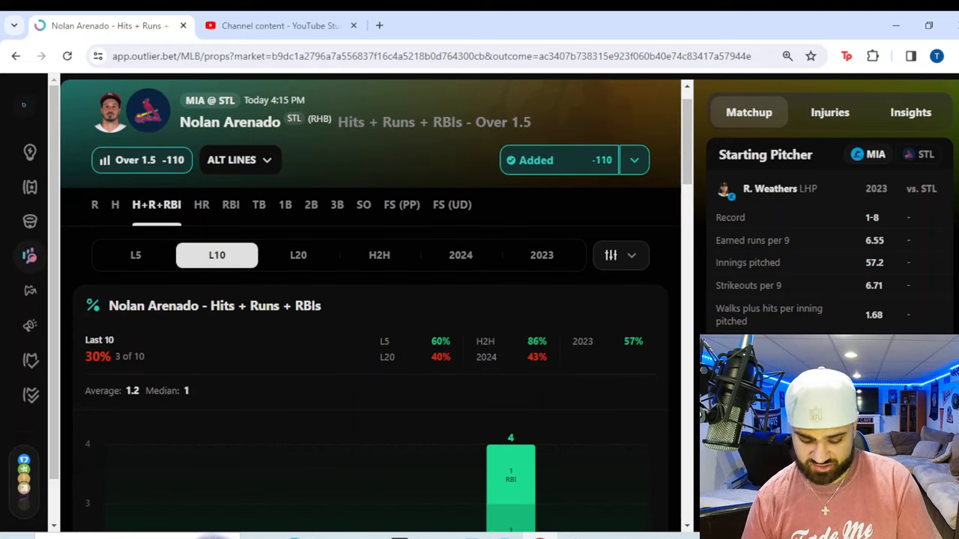
left_click(632, 159)
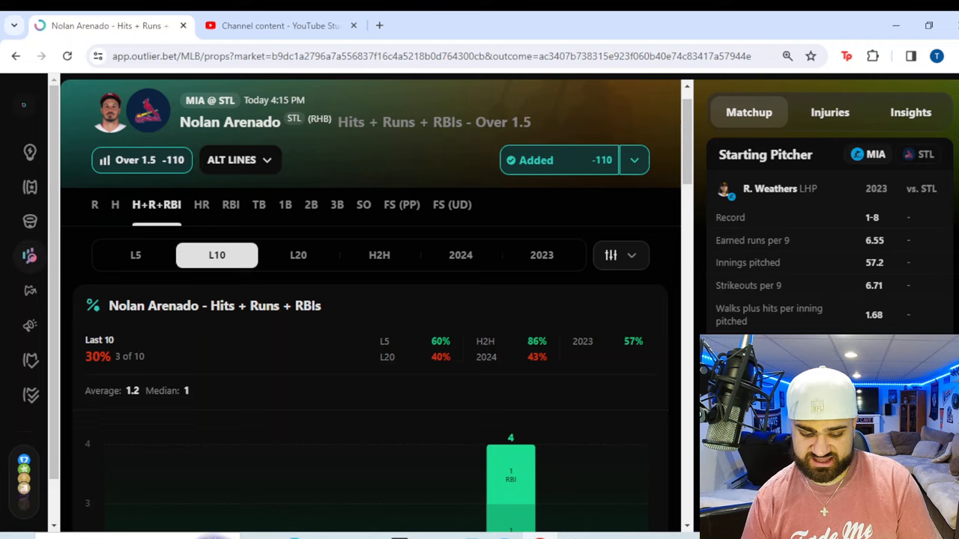
scroll("down", 3)
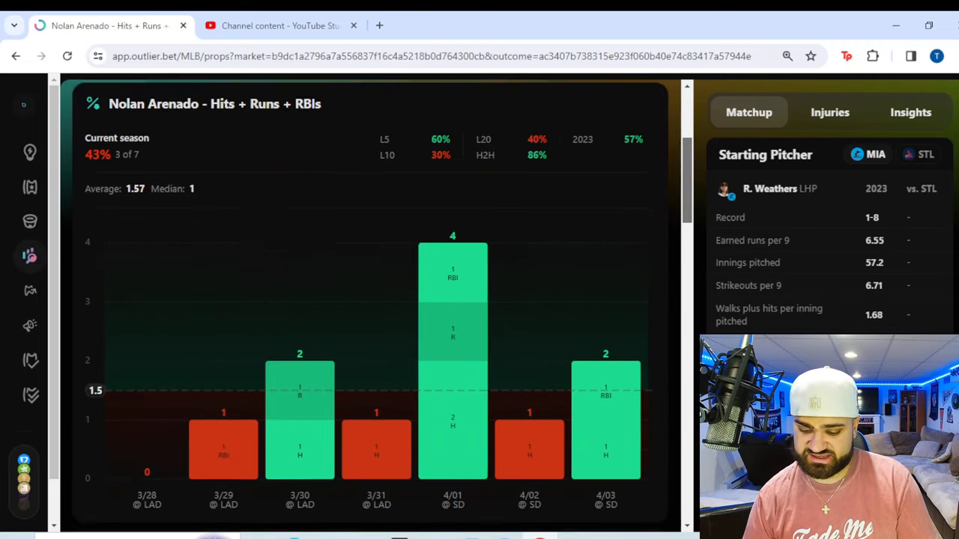
scroll("down", 3)
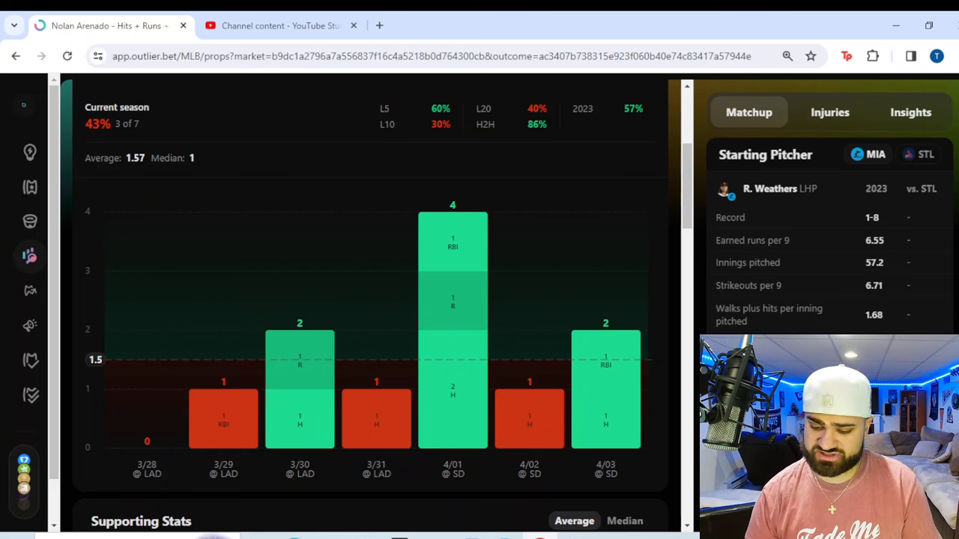
scroll("up", 3)
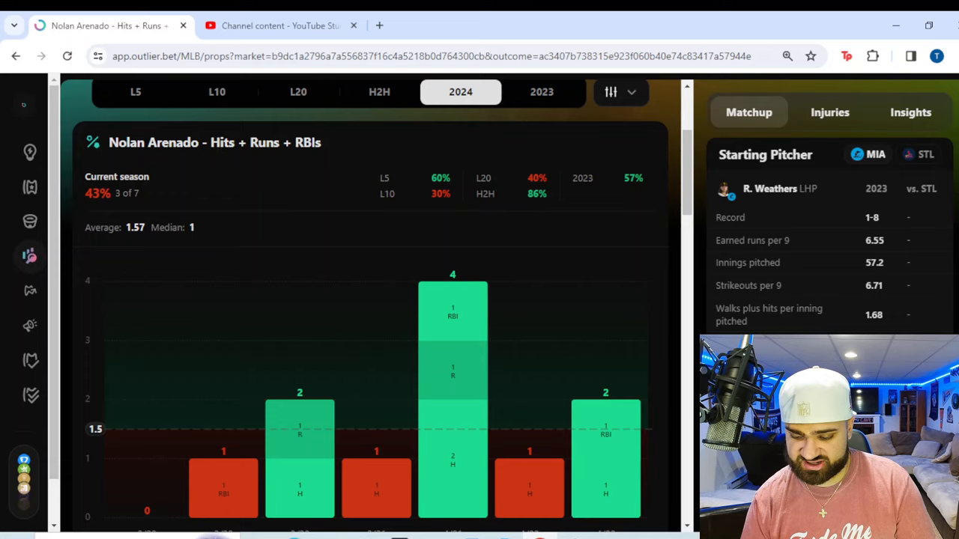
Step: Review Arenado's 2023 split and head-to-head chart against Miami, 6 of 7 over
scroll("down", 3)
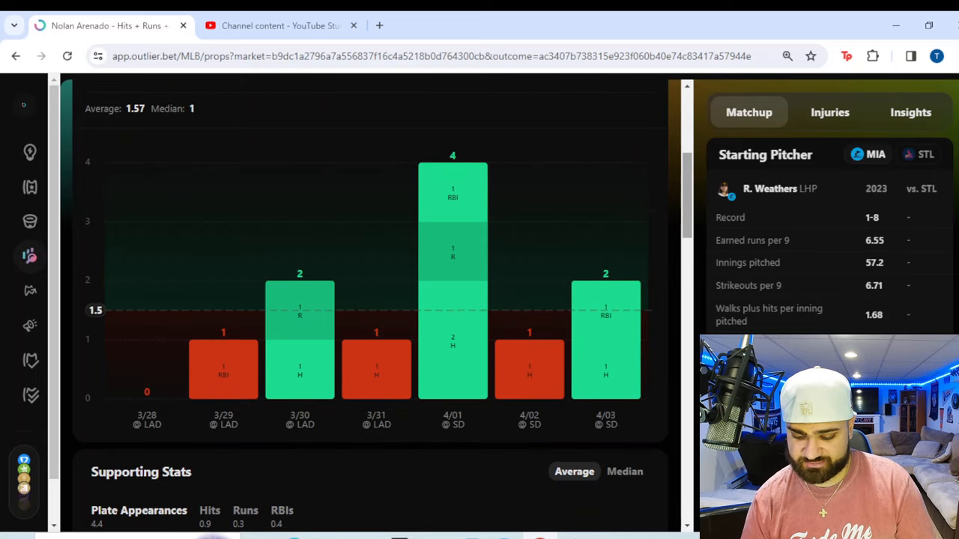
scroll("up", 3)
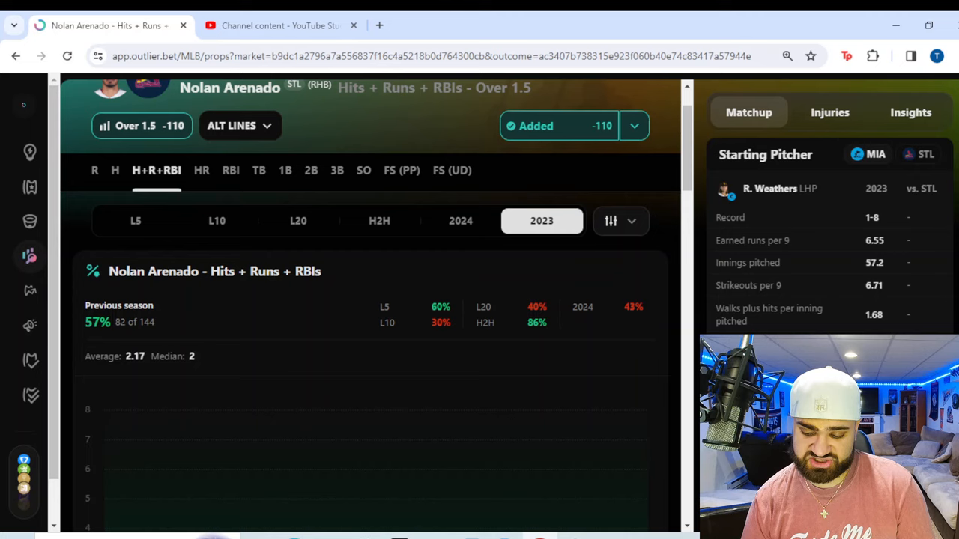
scroll("down", 3)
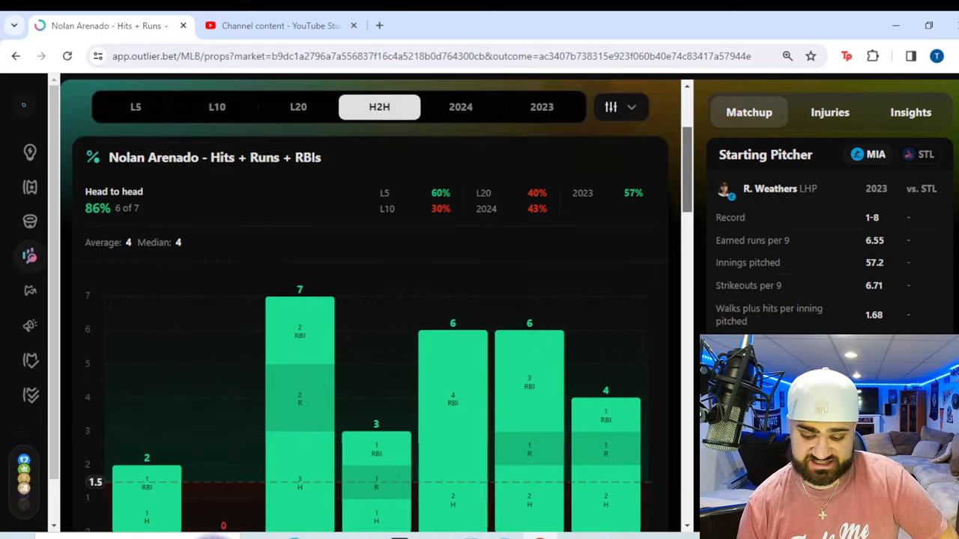
scroll("down", 3)
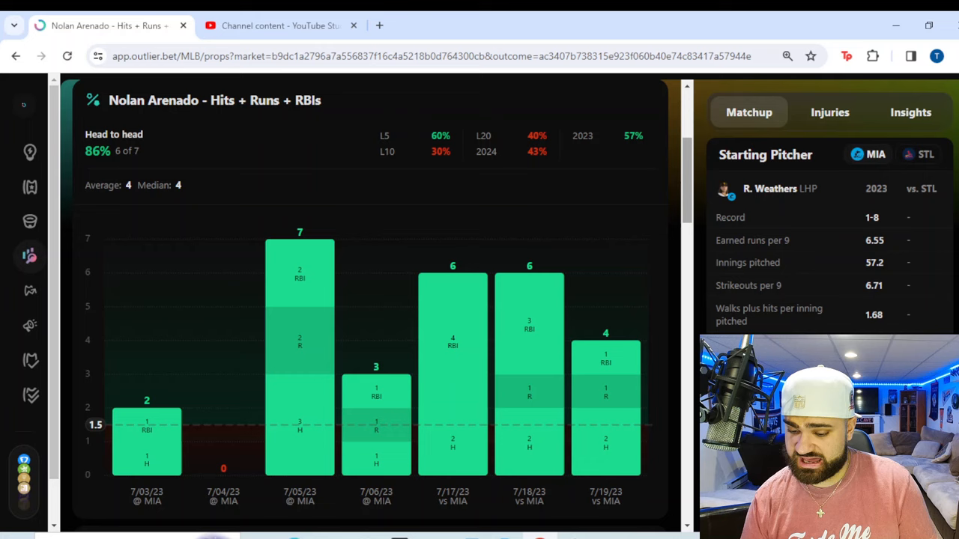
scroll("down", 3)
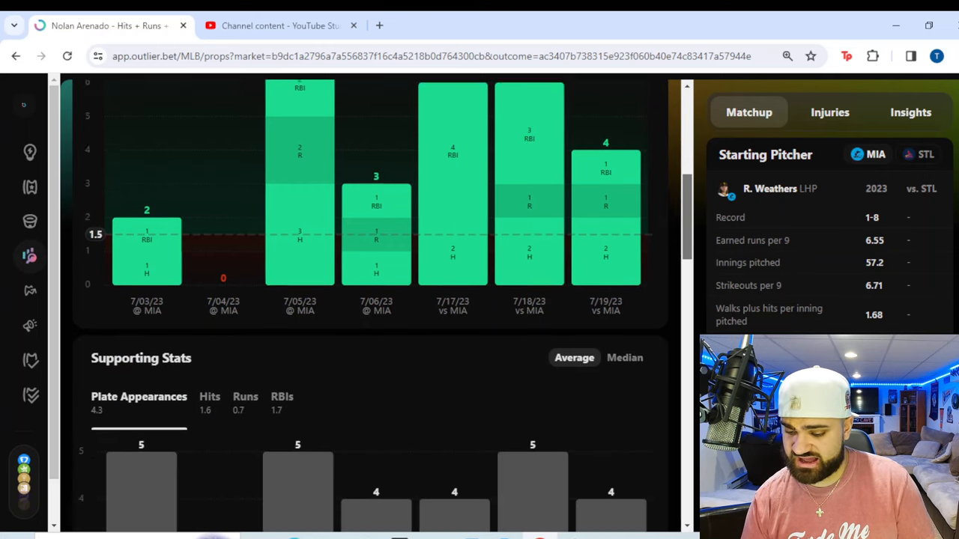
Step: Review Arenado's supporting stats and matchup tables, then open Brayan Rocchio's Bases Over 0.5 prop
scroll("down", 3)
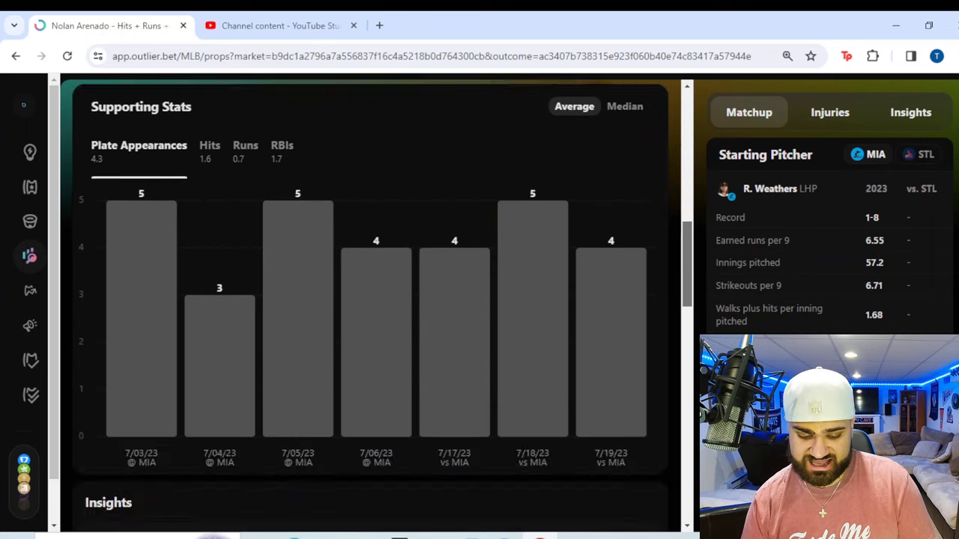
scroll("down", 3)
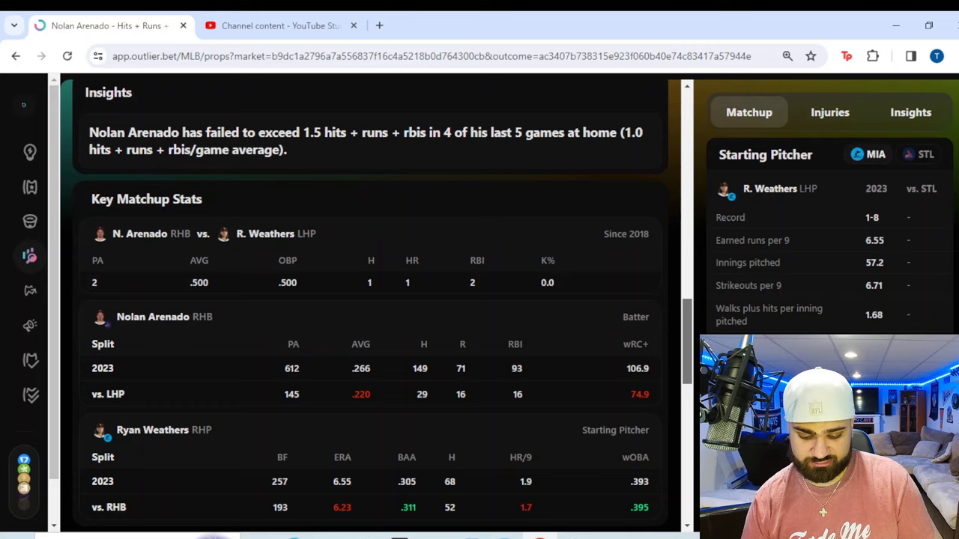
scroll("down", 3)
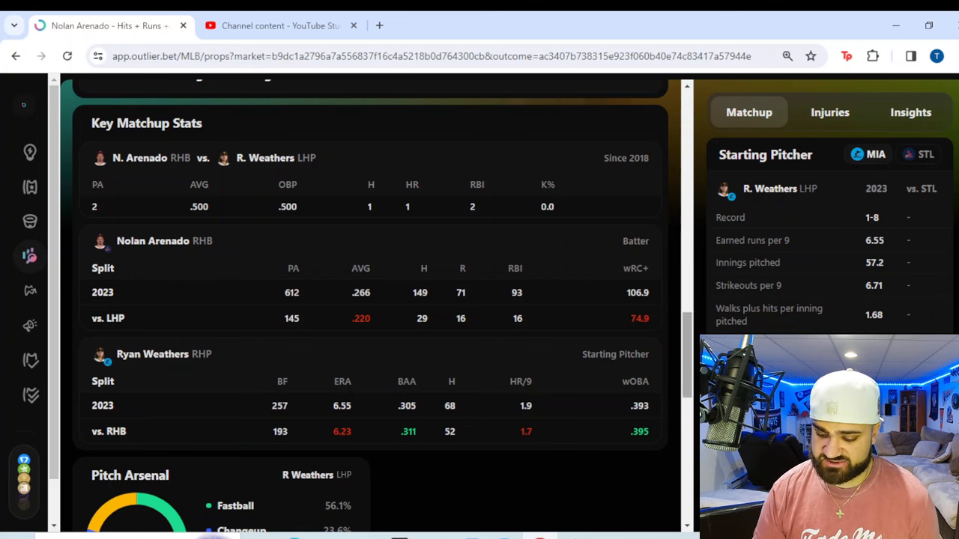
scroll("down", 3)
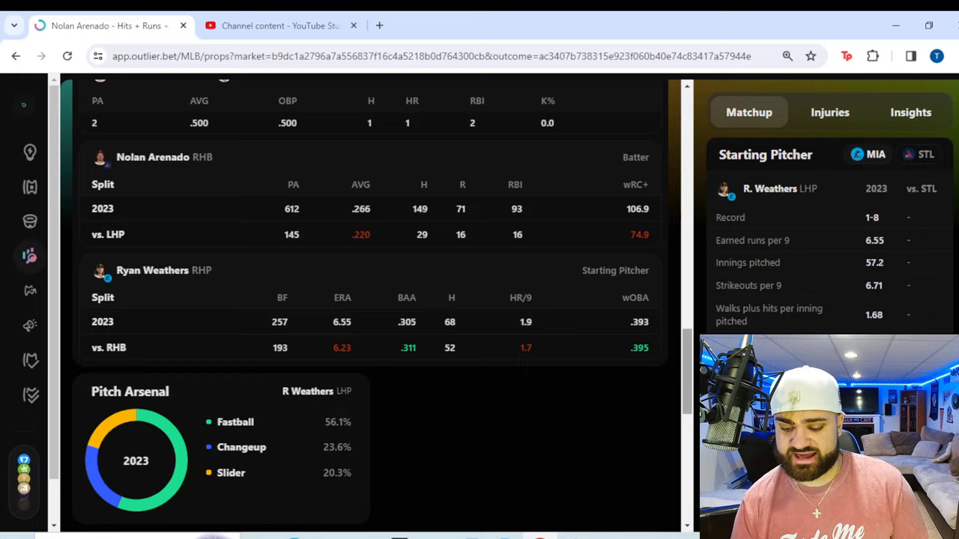
scroll("up", 3)
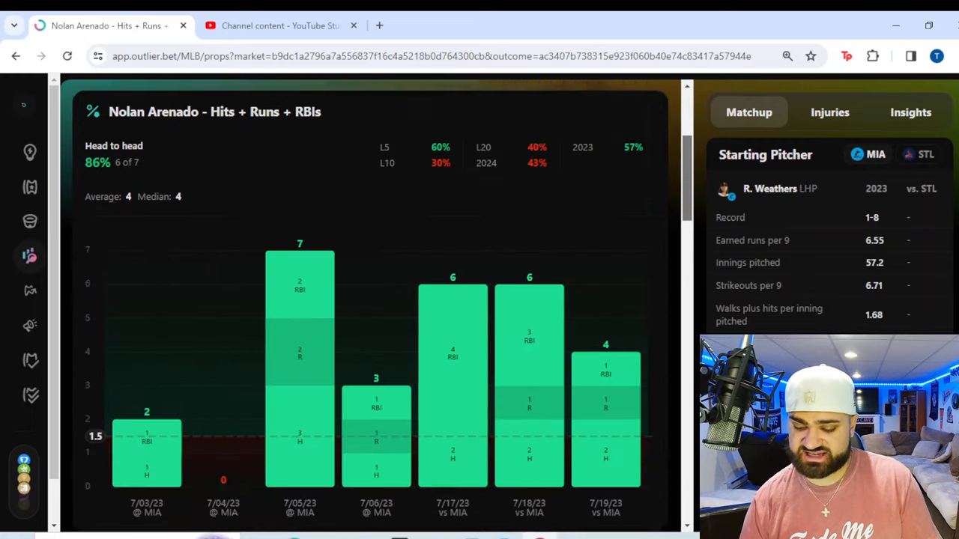
scroll("up", 3)
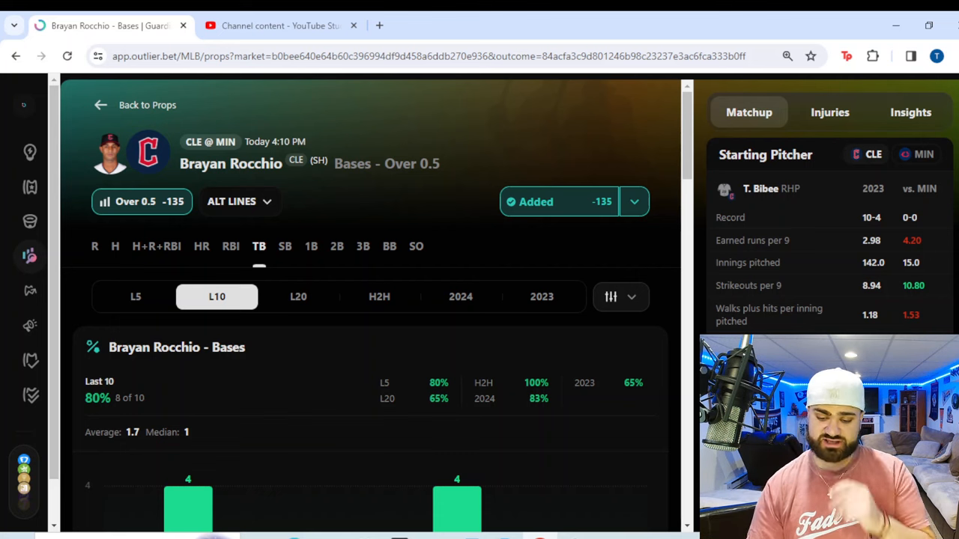
Step: Filter Rocchio's bases hit-rate chart to the 2024 season only, 5 of 6 over
left_click(634, 201)
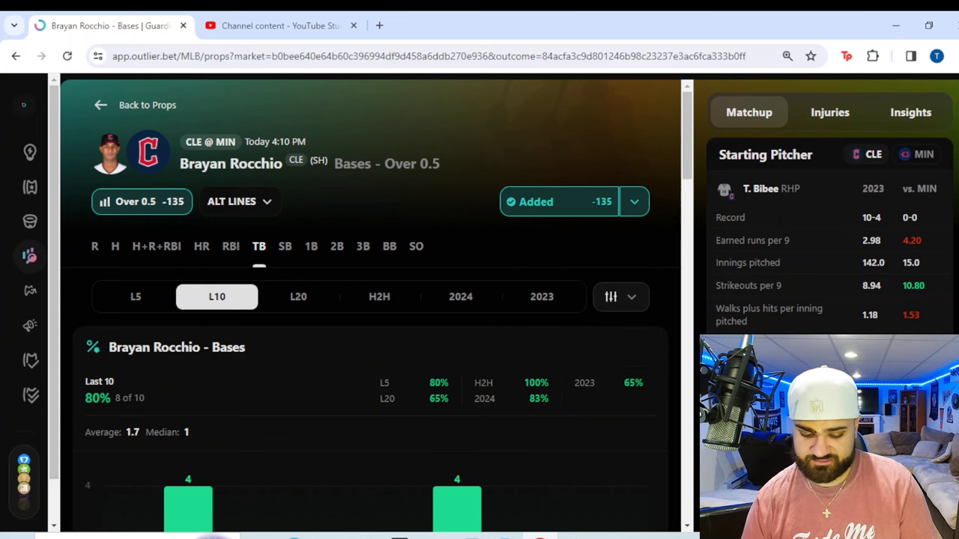
scroll("down", 3)
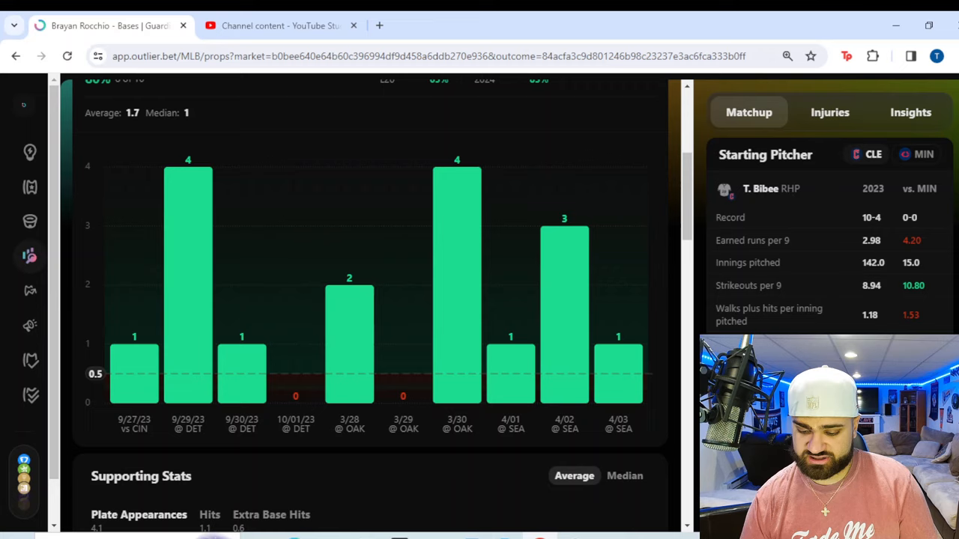
scroll("up", 3)
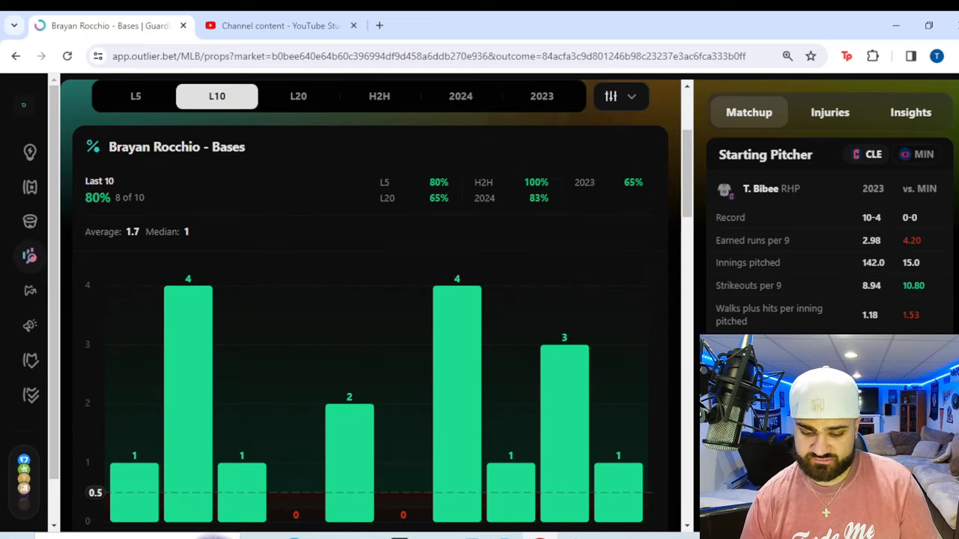
left_click(459, 96)
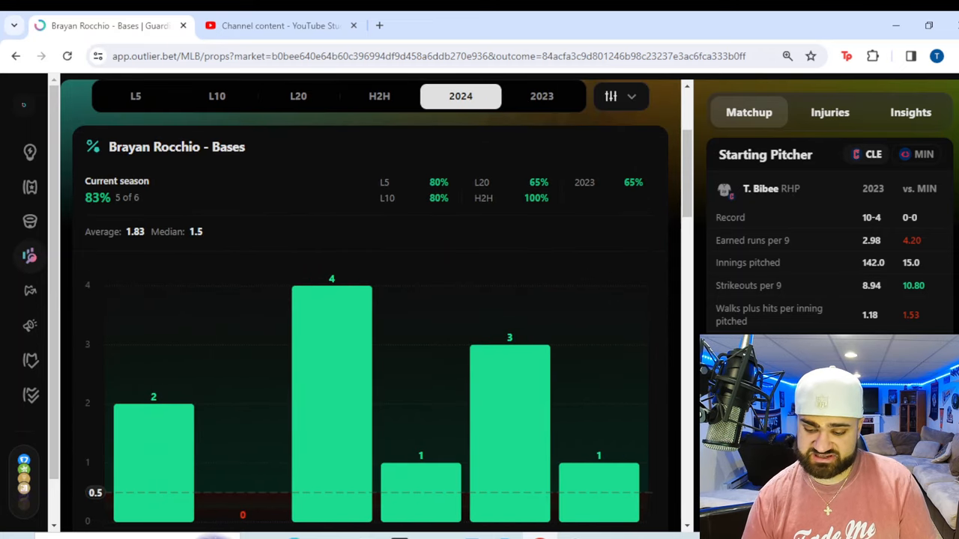
scroll("down", 3)
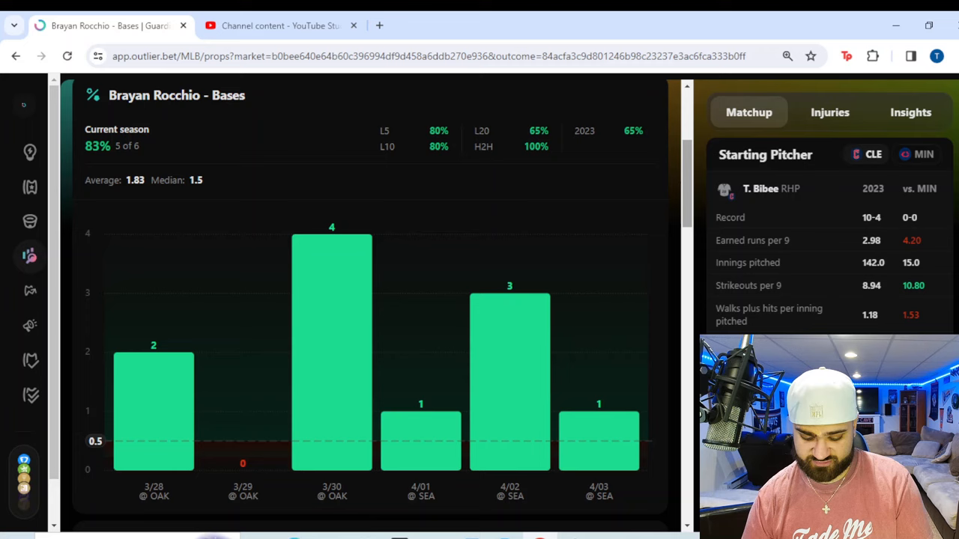
scroll("down", 3)
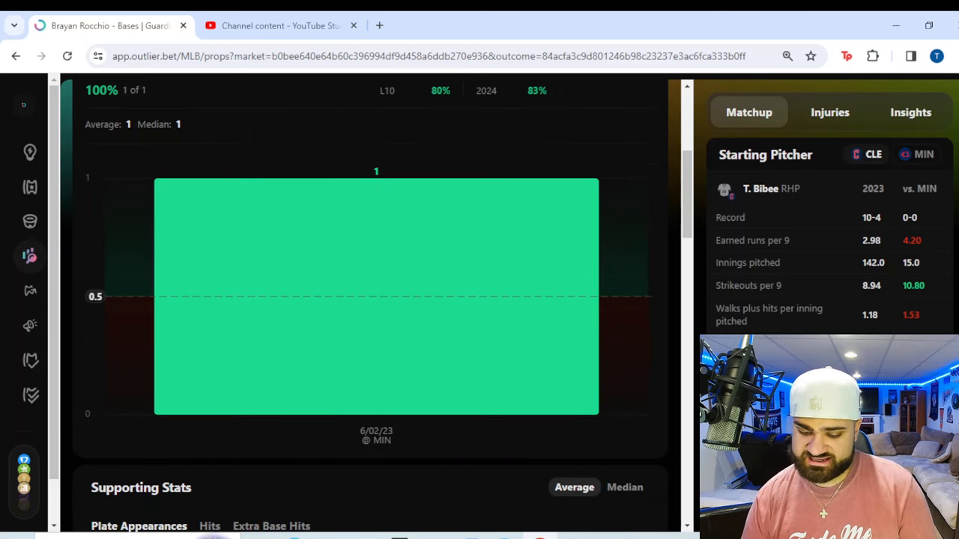
mouse_move(376, 239)
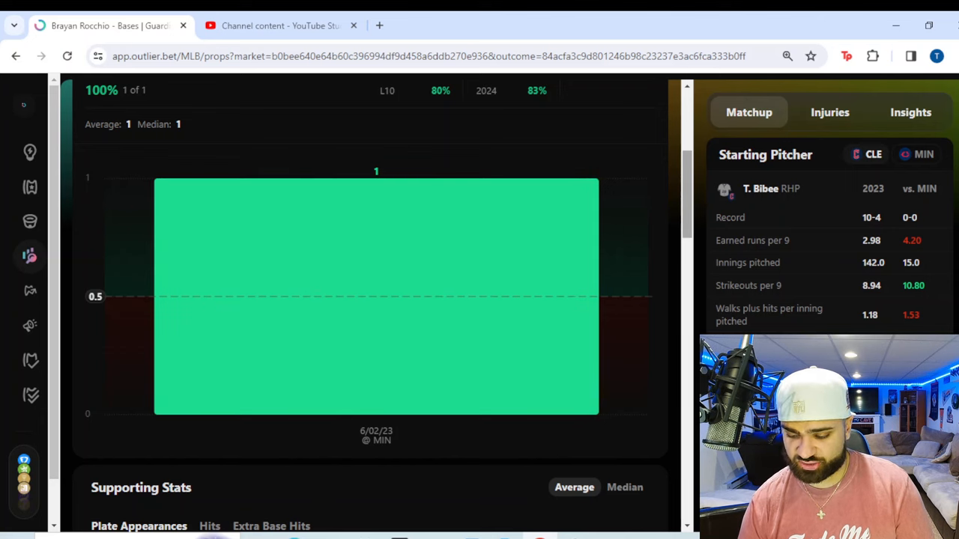
Step: Review Rocchio's insights, key matchup stats and pitch arsenal, then return to the top
scroll("down", 3)
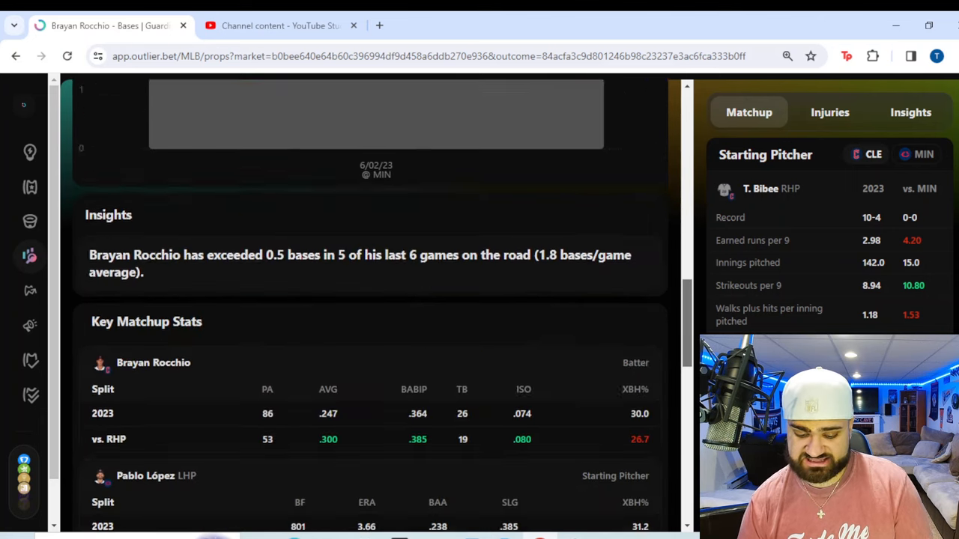
scroll("down", 3)
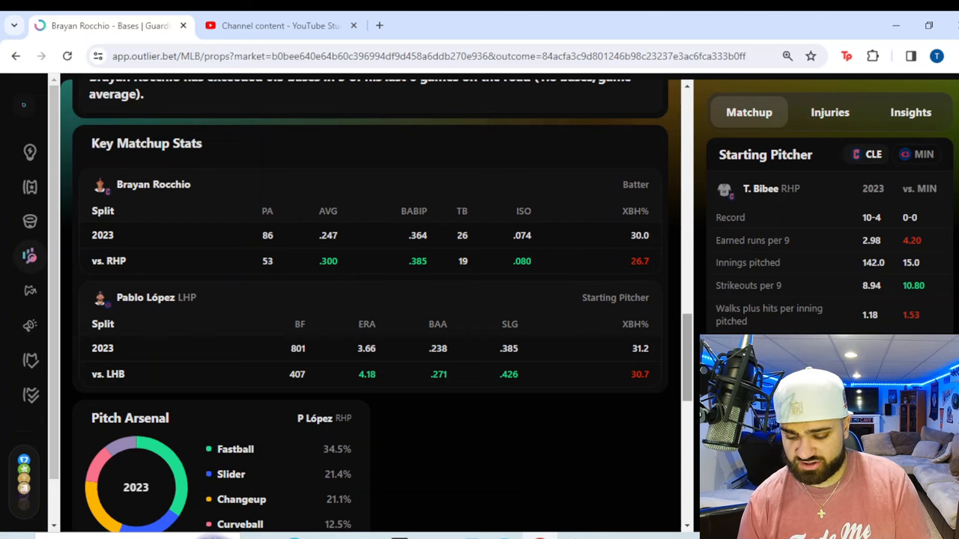
scroll("down", 3)
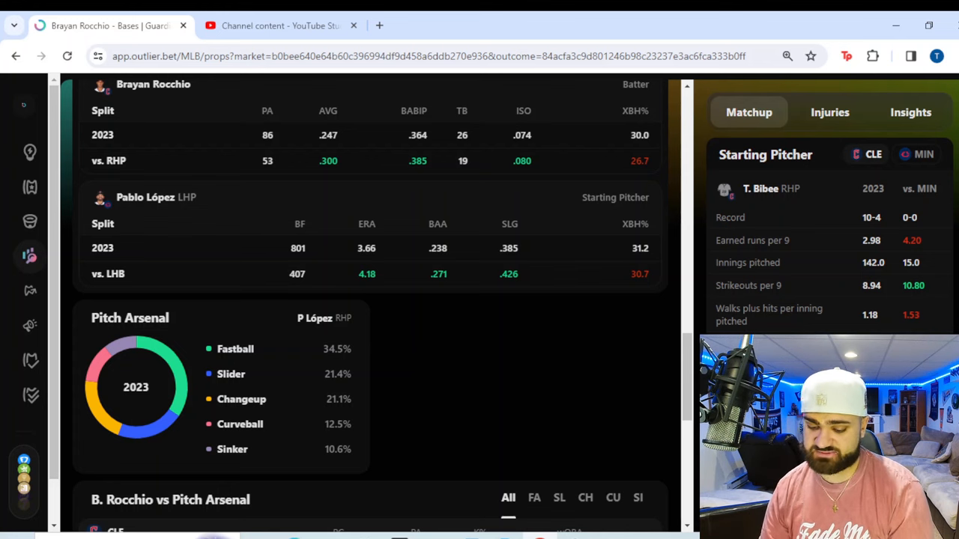
scroll("up", 3)
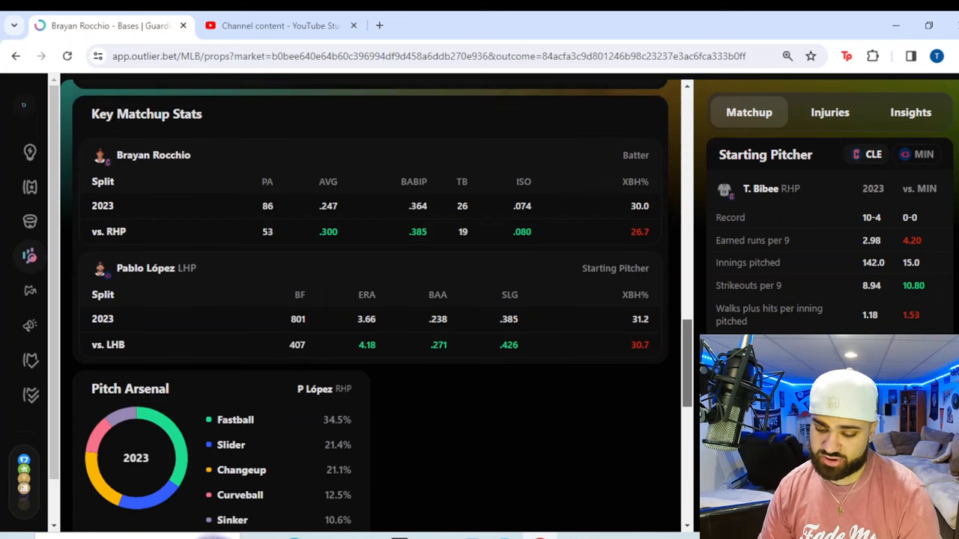
scroll("up", 3)
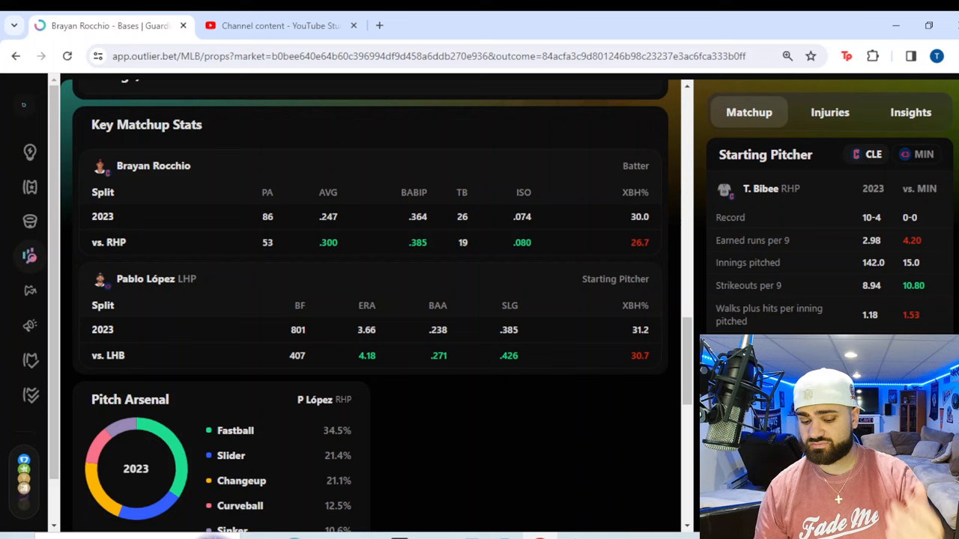
scroll("up", 3)
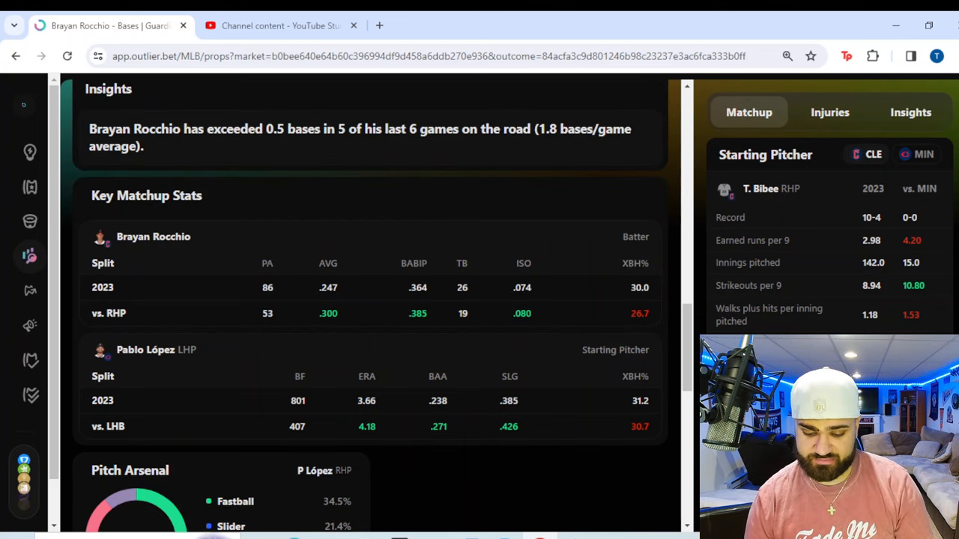
scroll("up", 3)
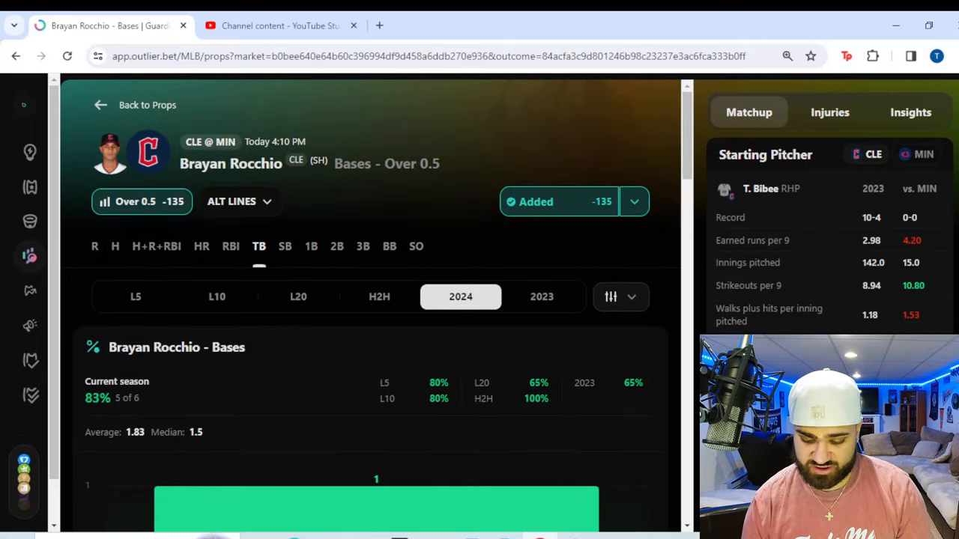
Step: Review Rocchio's 2024 chart, then open Eddie Rosario's Strikeouts Over 0.5 prop
scroll("down", 3)
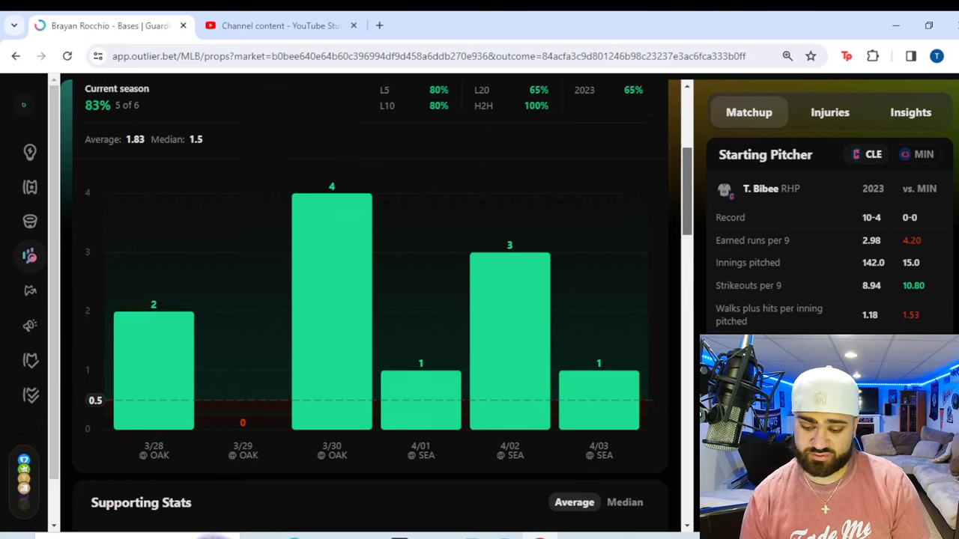
scroll("up", 3)
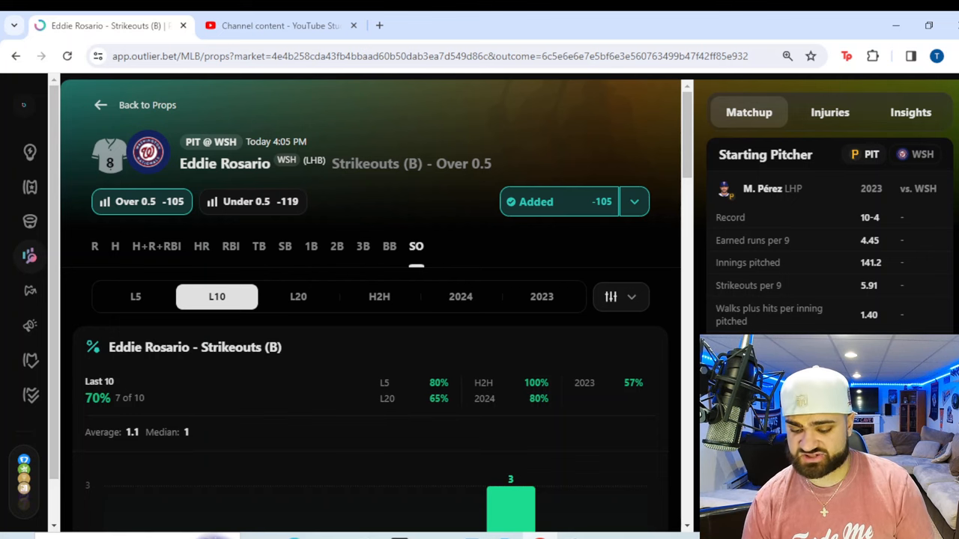
Step: Review Rosario's last-10 strikeouts chart at 7 of 10
left_click(633, 201)
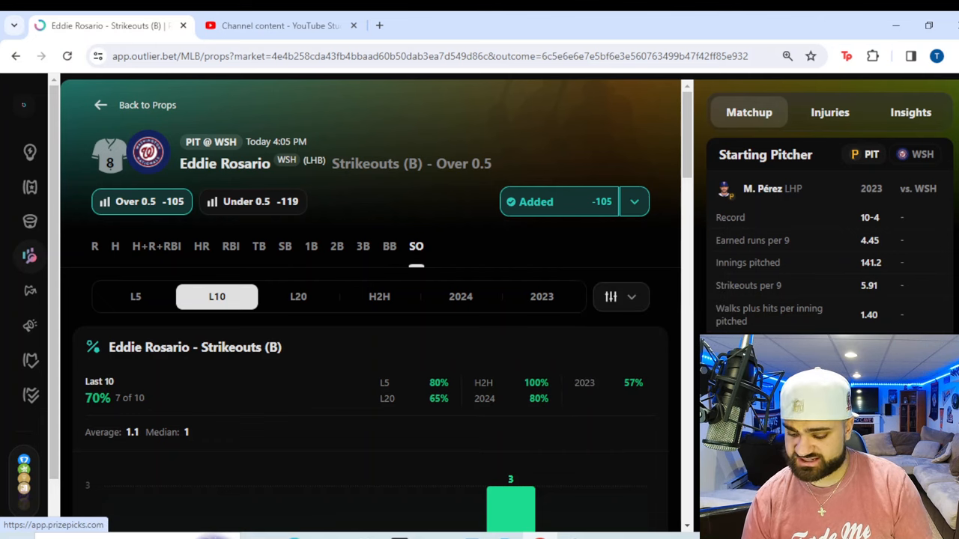
scroll("down", 3)
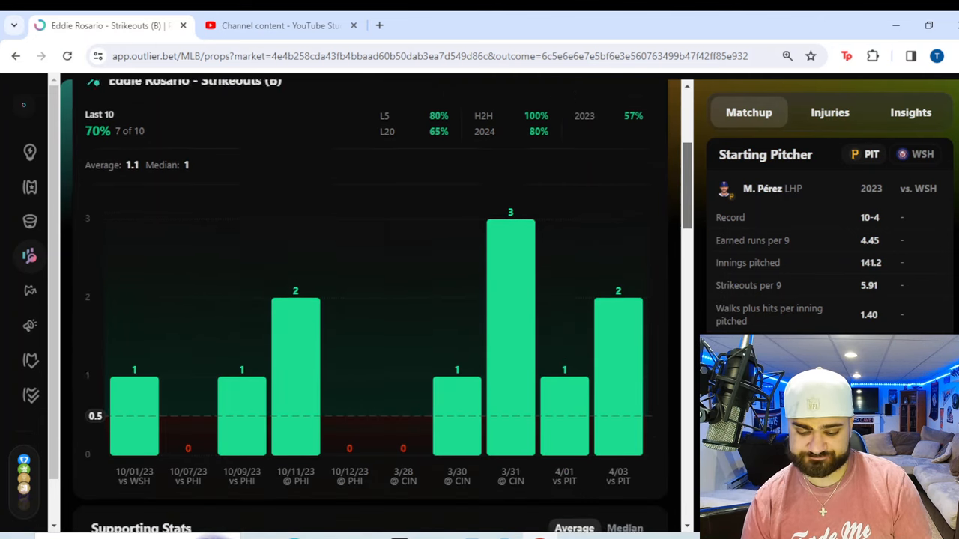
scroll("up", 3)
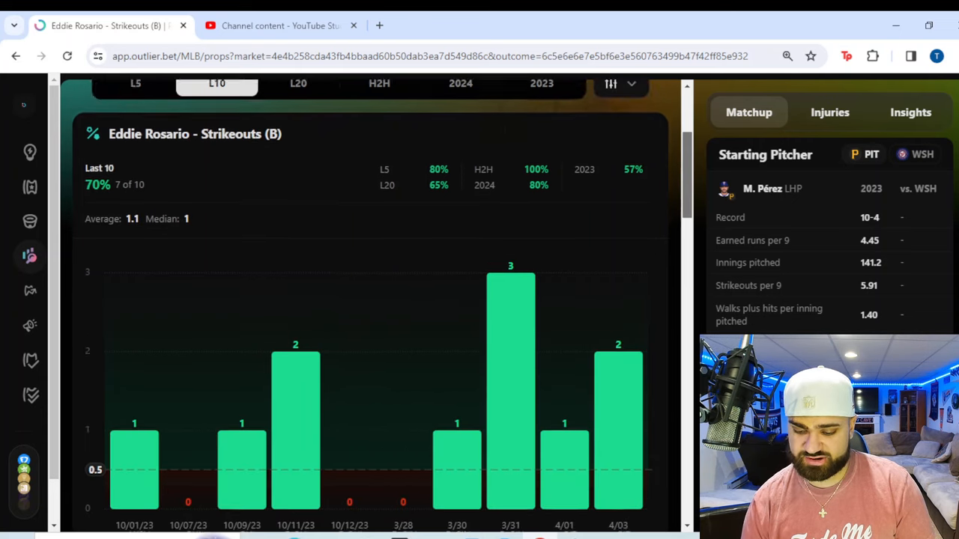
Step: Show Rosario's 2024 strikeout chart at 4 of 5, then his head-to-head games against this opponent
left_click(459, 157)
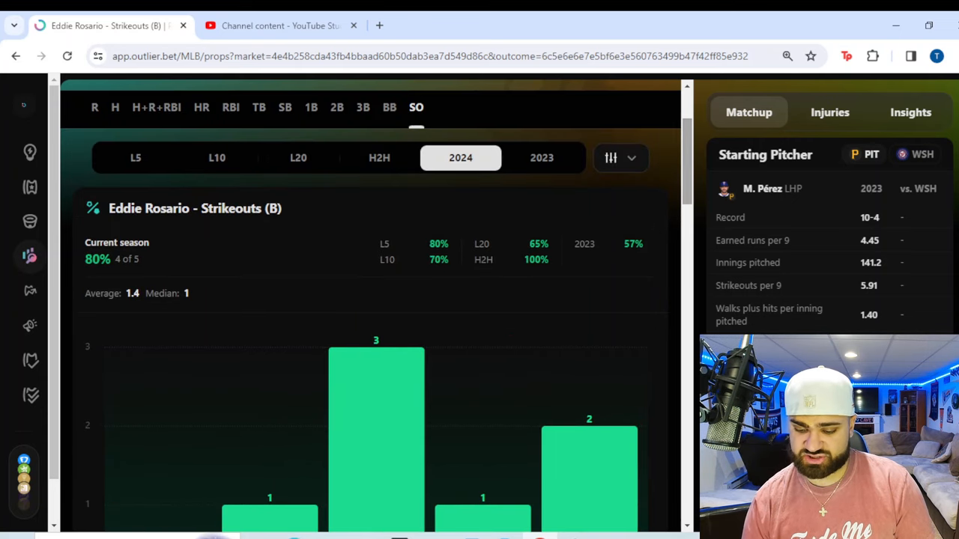
scroll("down", 3)
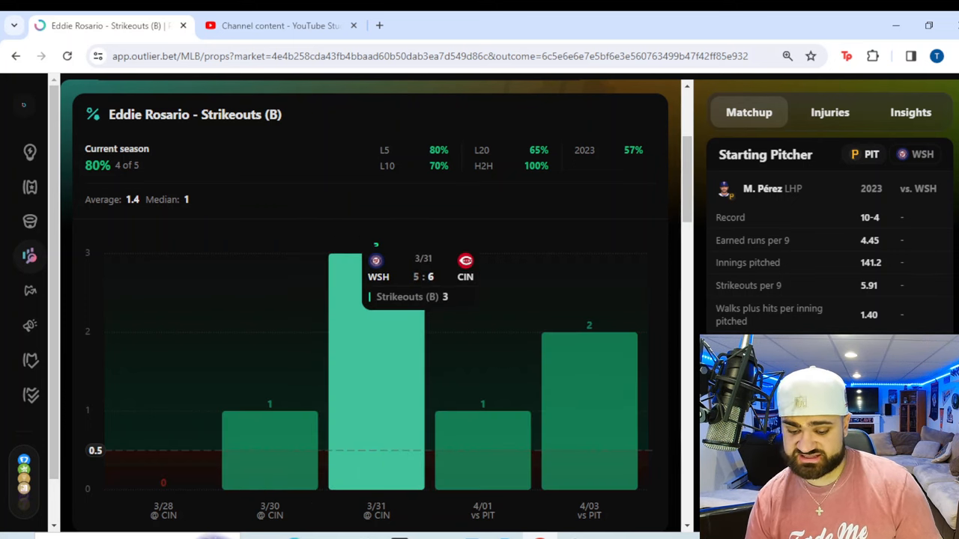
mouse_move(482, 412)
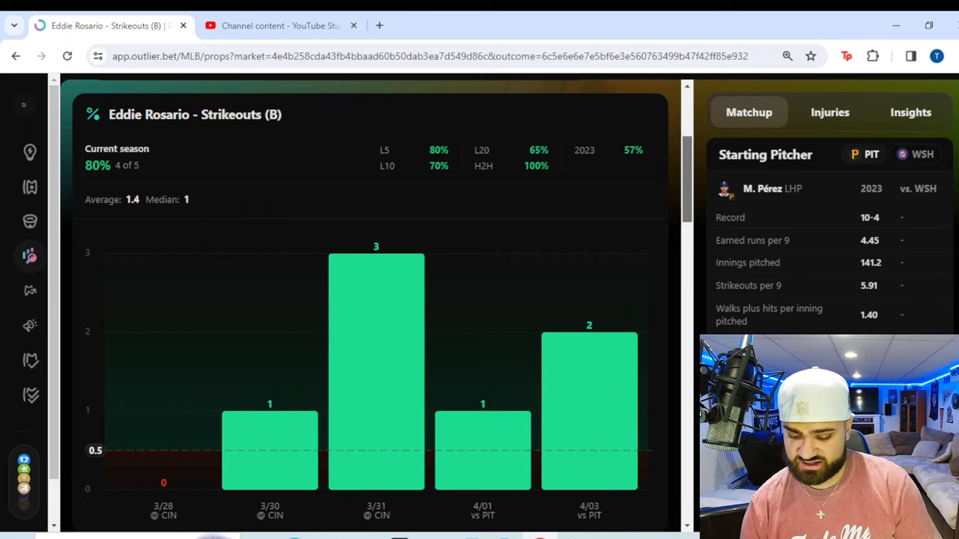
left_click(379, 162)
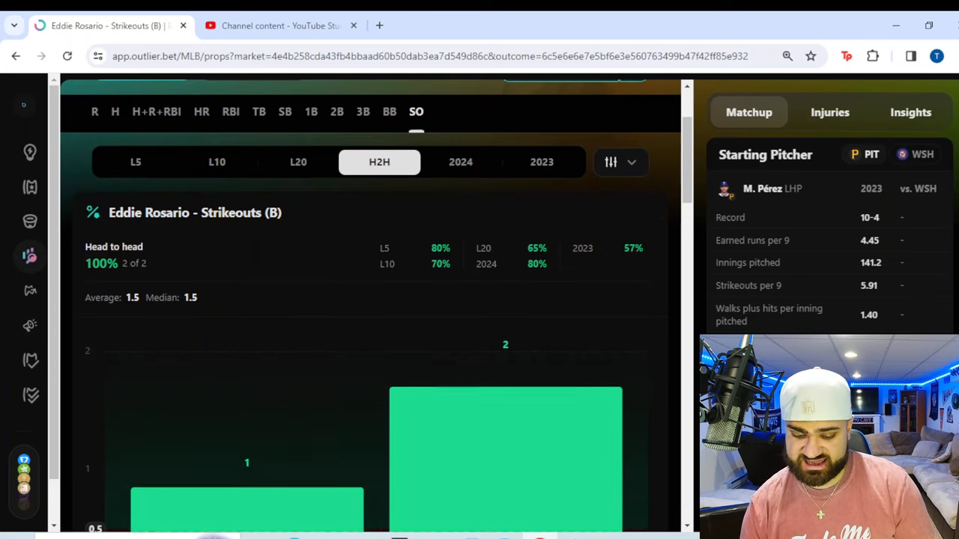
Step: Switch Rosario's strikeout chart to the 2023 season, 83 of 146 over
scroll("down", 3)
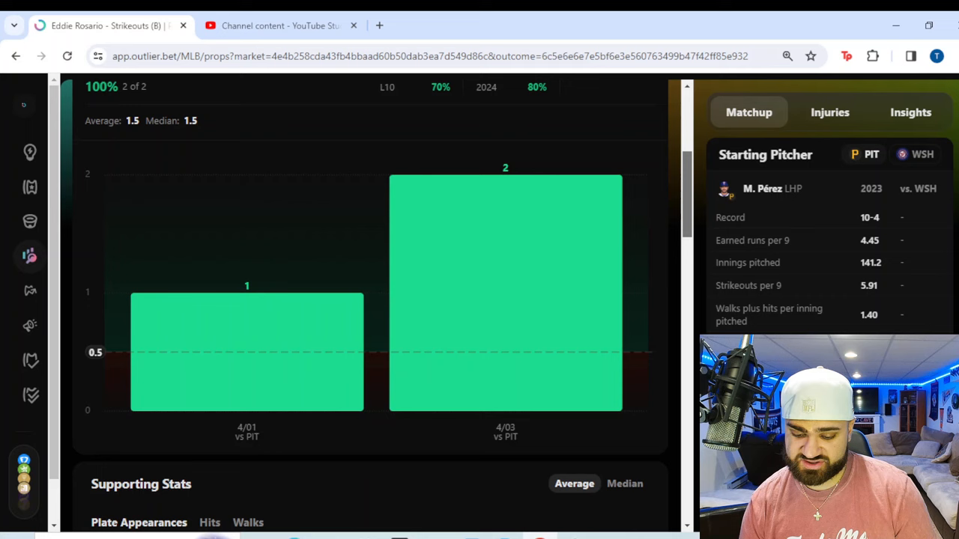
scroll("up", 3)
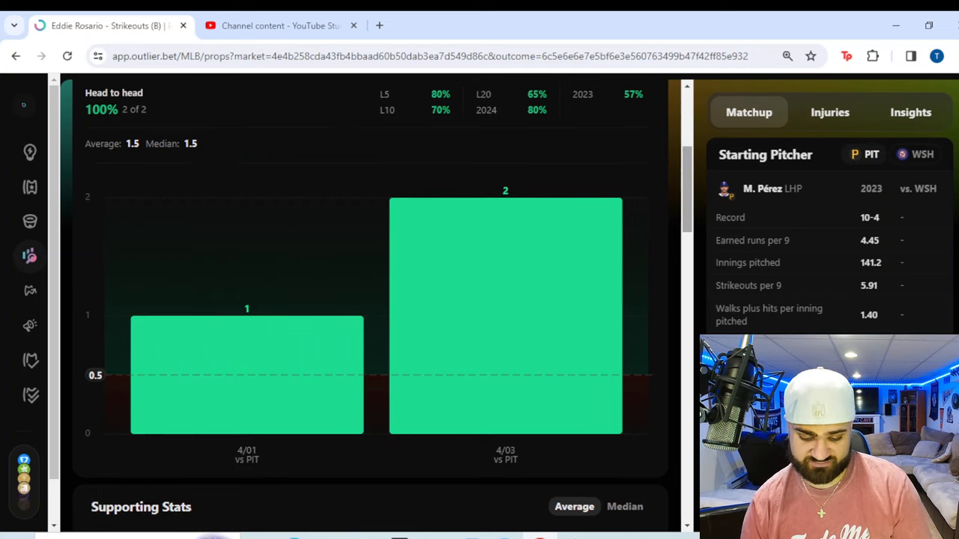
left_click(543, 117)
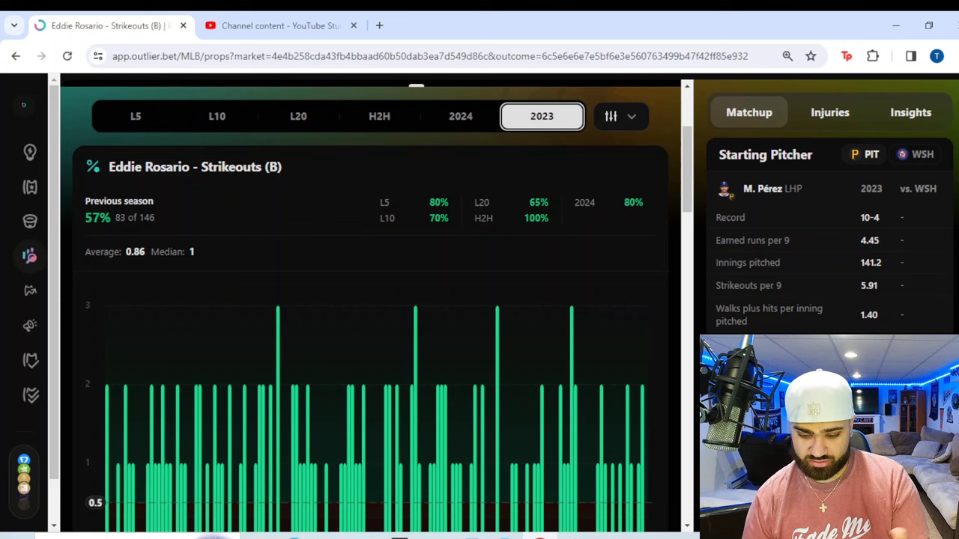
scroll("up", 3)
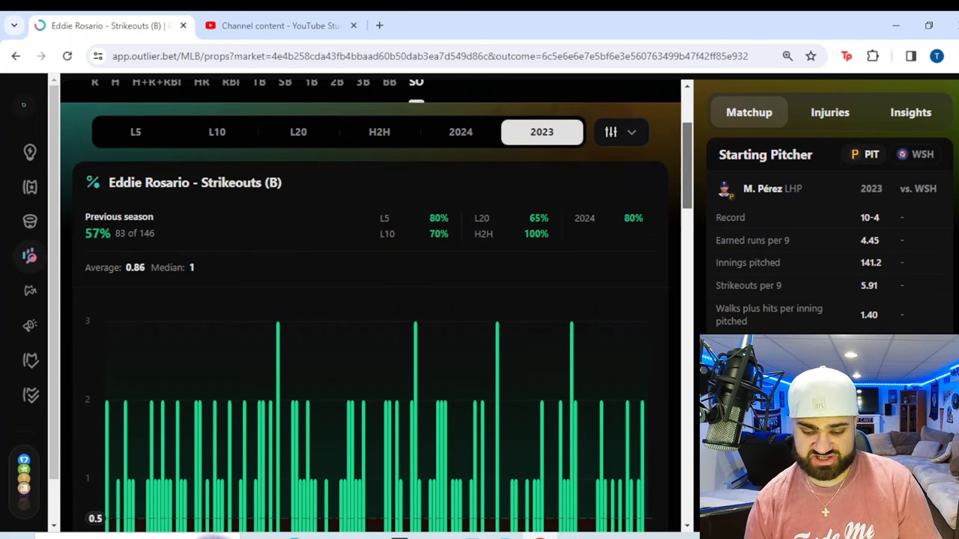
scroll("up", 3)
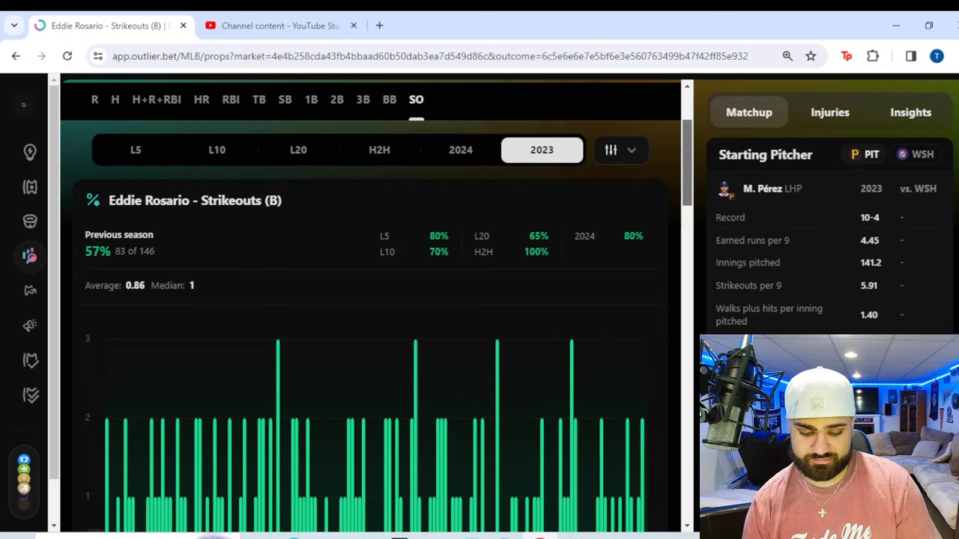
Step: Review Rosario's supporting plate-appearance stats and return to the top
scroll("down", 3)
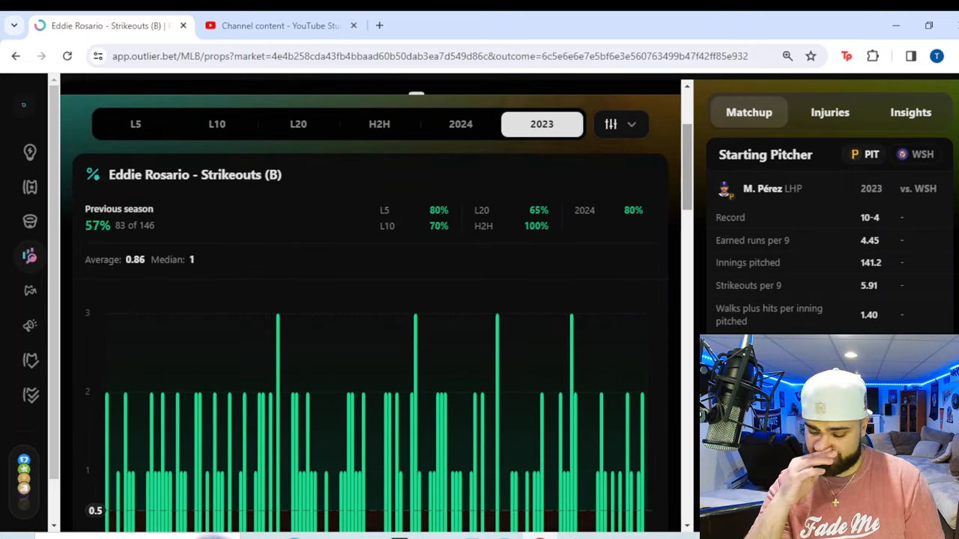
scroll("down", 3)
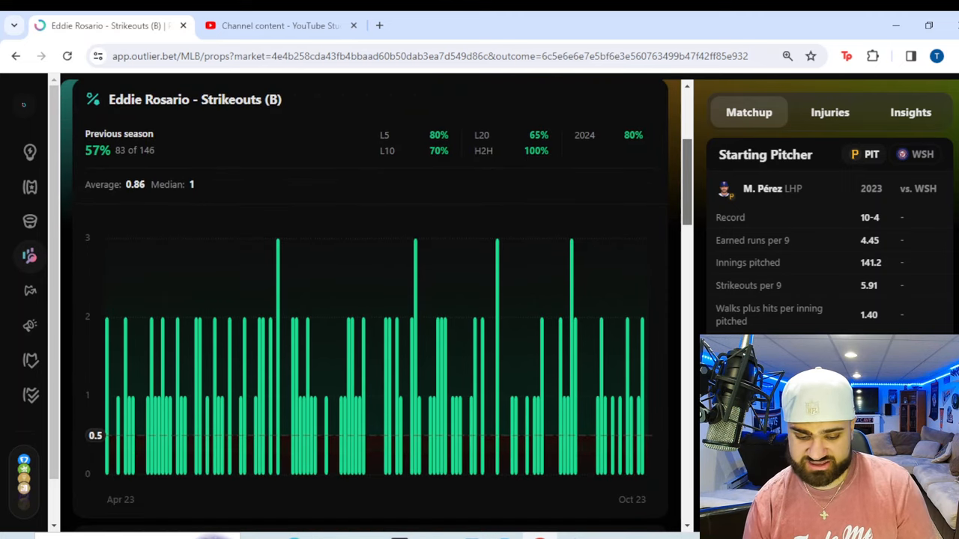
scroll("down", 3)
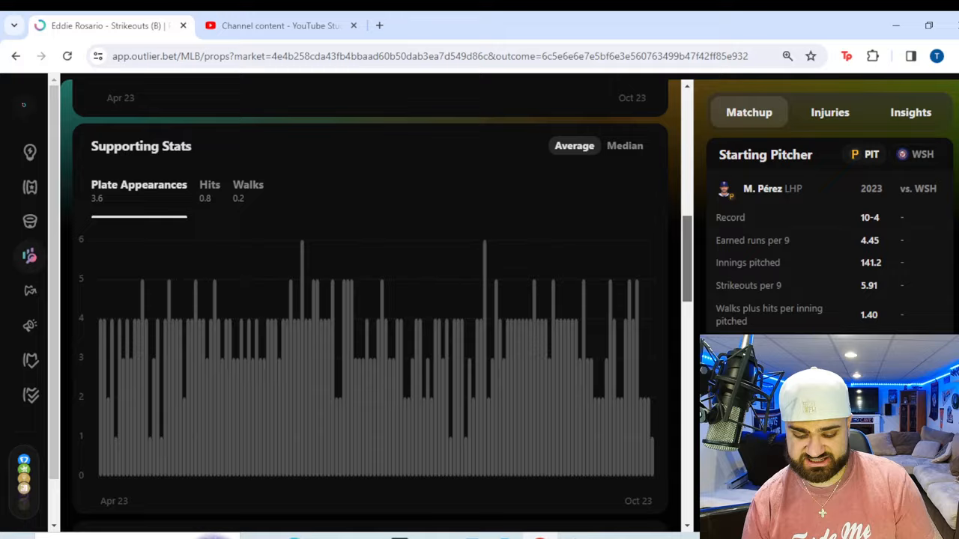
scroll("up", 3)
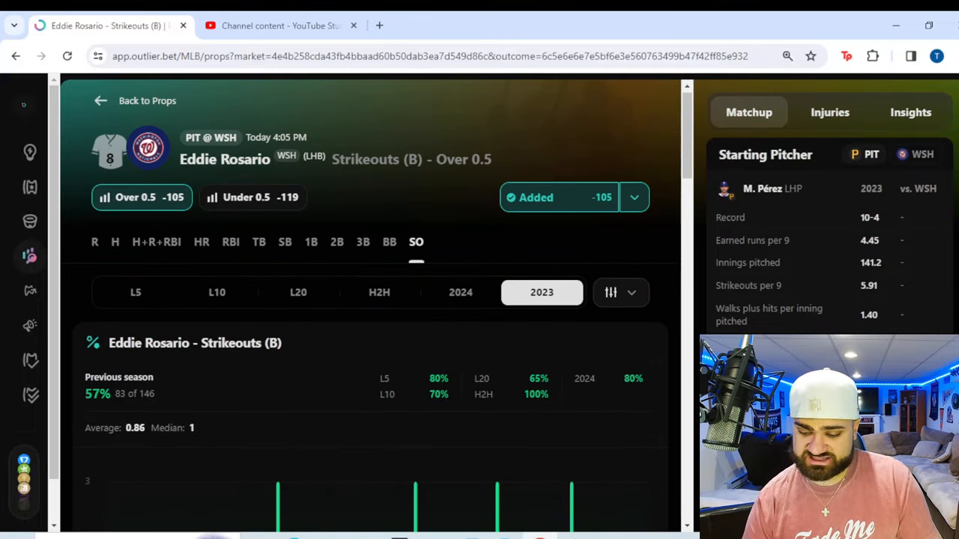
Step: Show Rosario's 2024 strikeout results, then open Yoán Moncada's Bases Over 0.5 prop
scroll("down", 3)
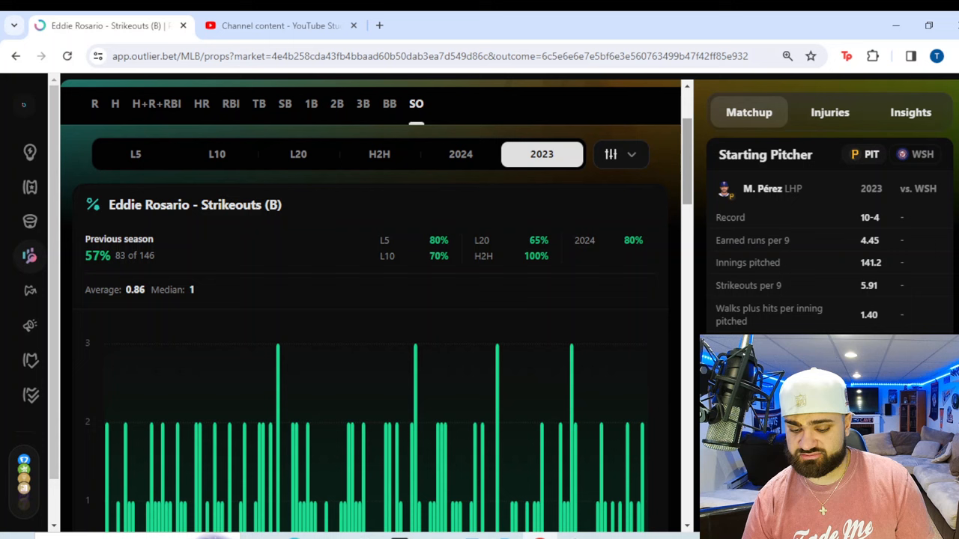
left_click(460, 153)
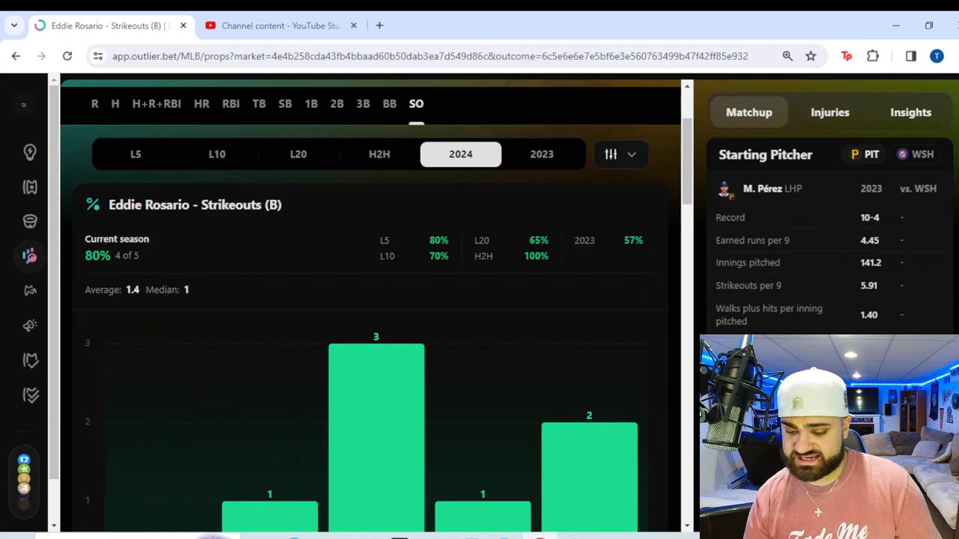
left_click(620, 154)
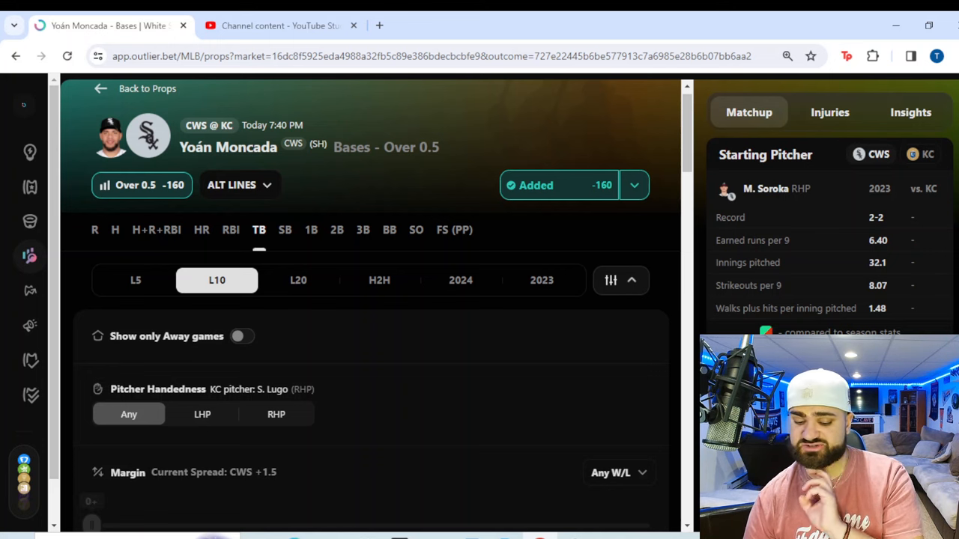
Step: Hide the split filters and view Moncada's bases chart for 2024 (4 of 5), then 2023 (62 of 91 over)
left_click(634, 186)
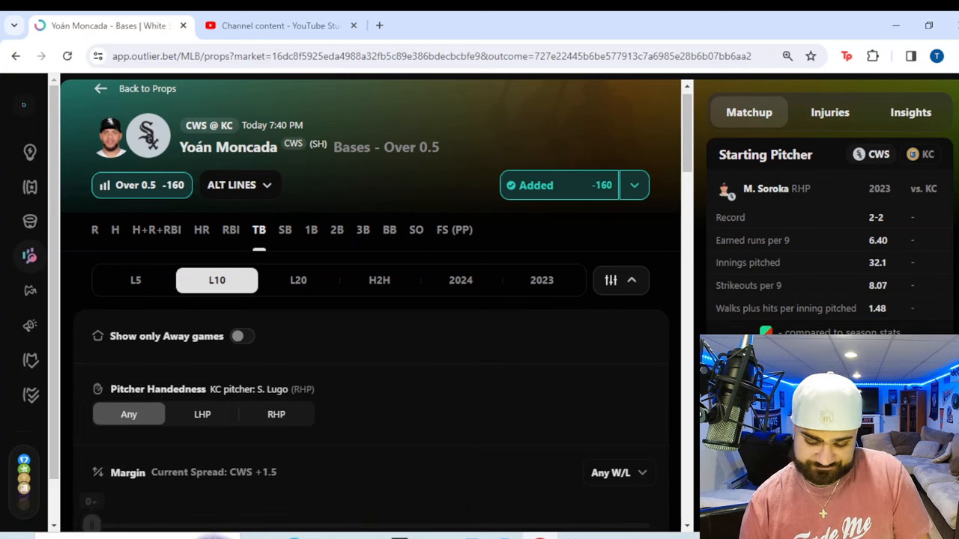
left_click(632, 280)
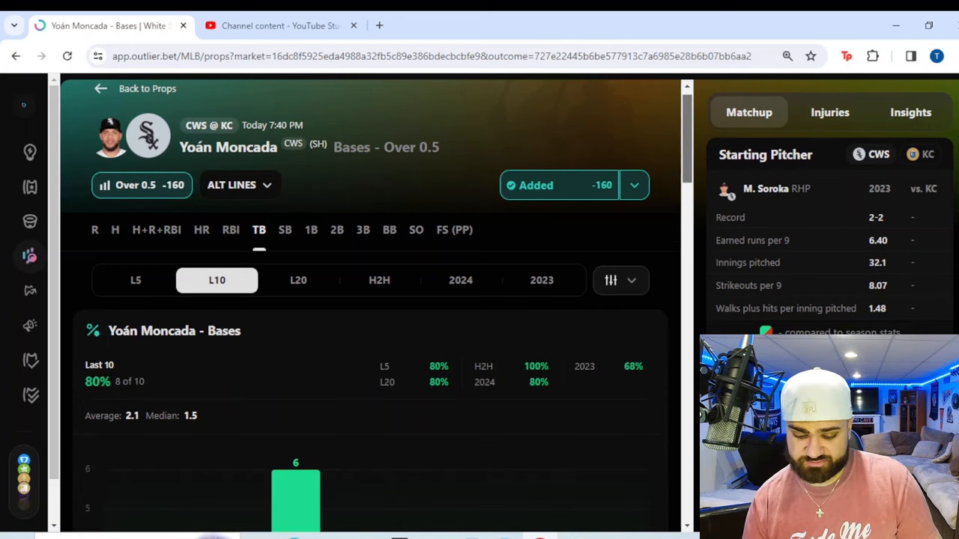
left_click(460, 280)
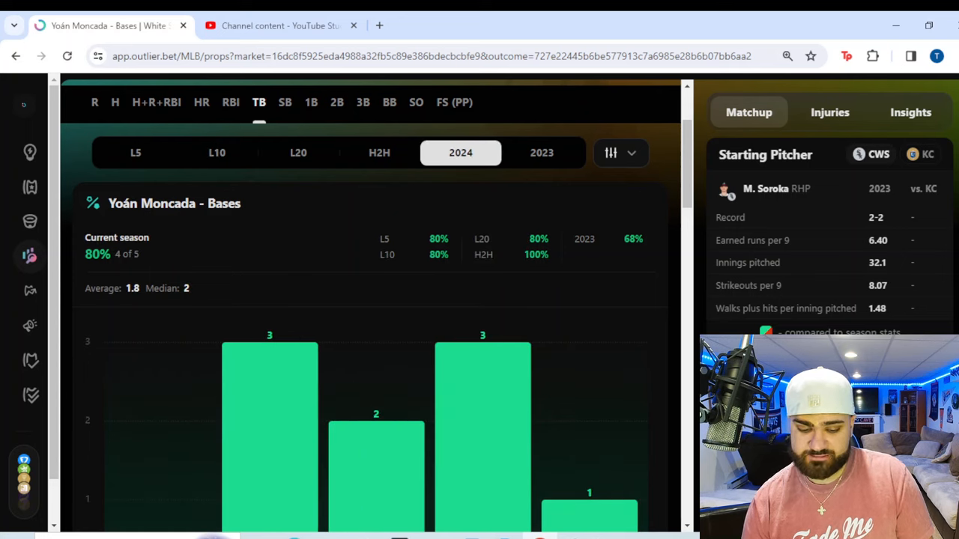
scroll("down", 3)
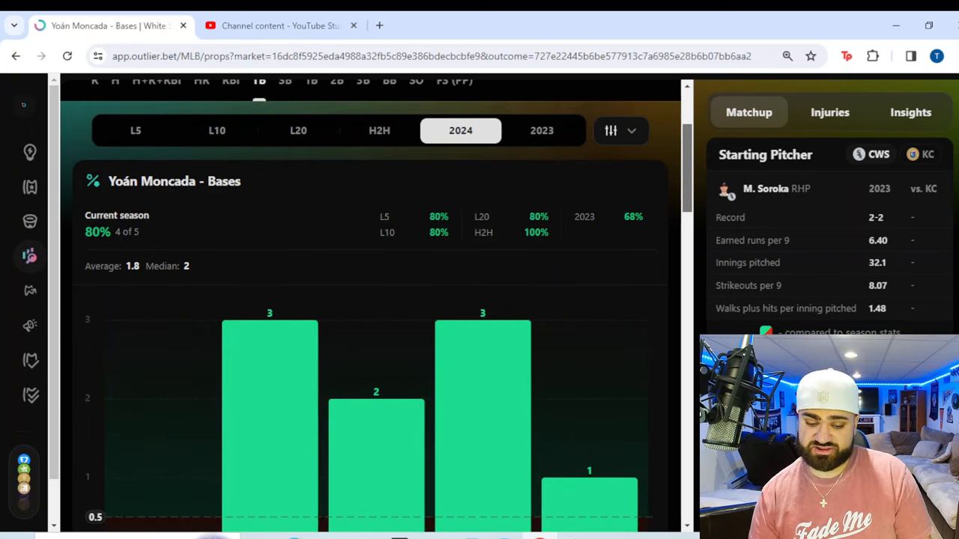
scroll("down", 3)
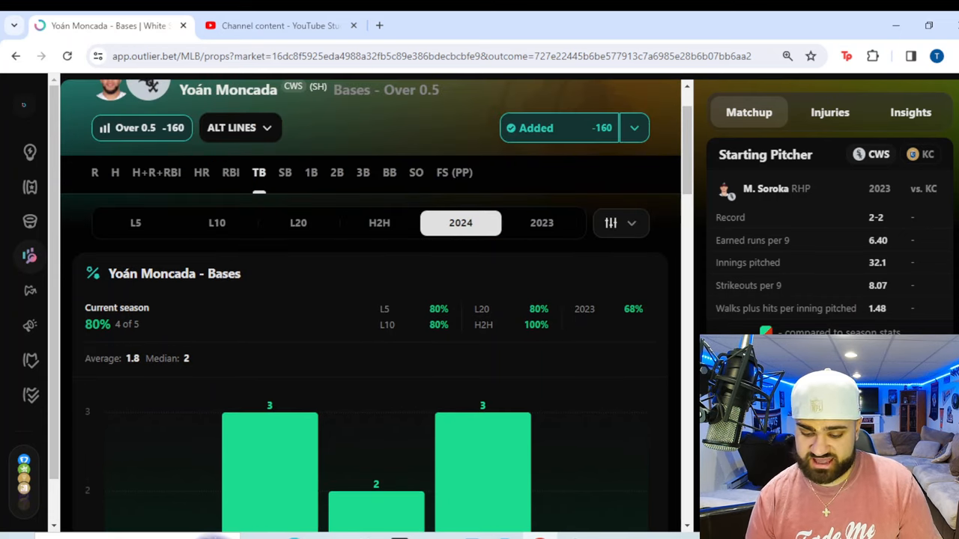
left_click(541, 222)
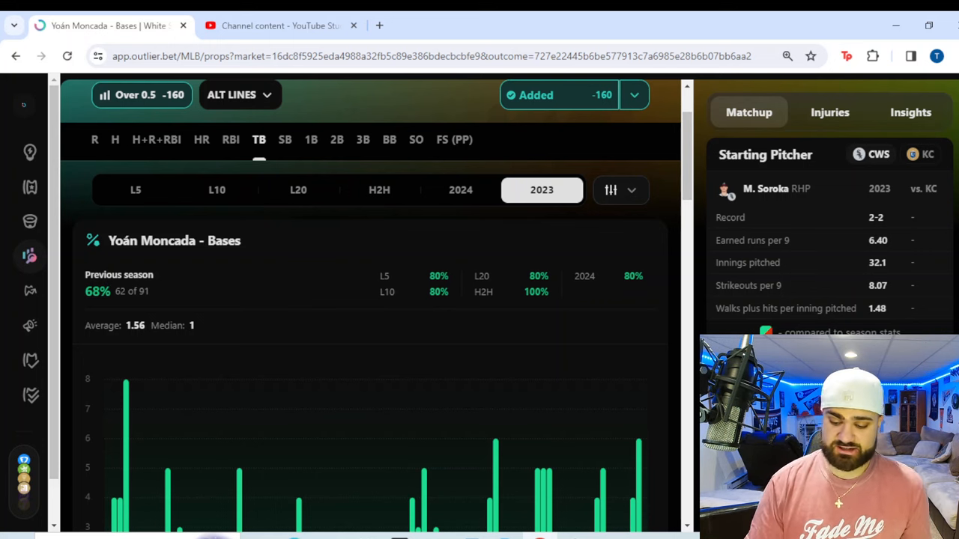
Step: View Moncada's H2H bases record vs KC (9 of 9 over) and his Key Matchup Stats against Lugo
left_click(379, 188)
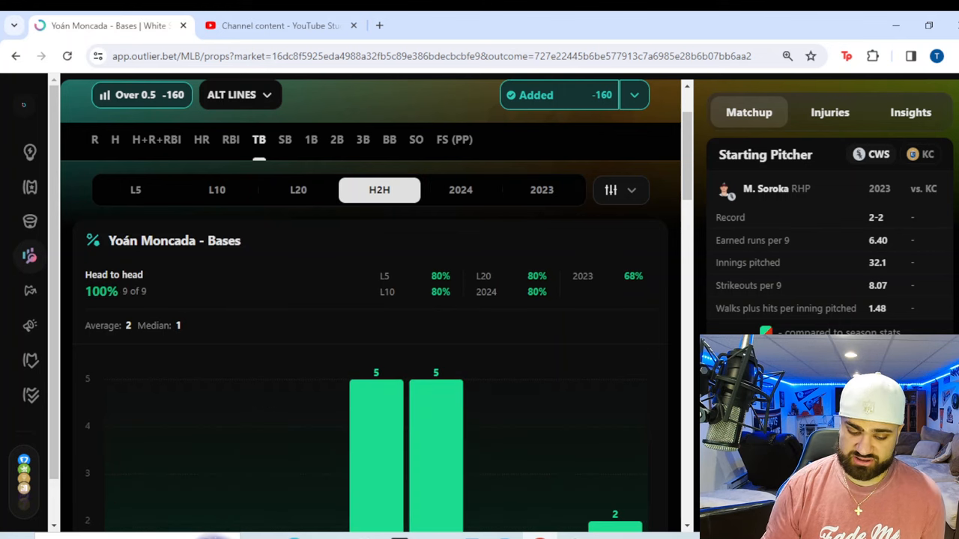
scroll("down", 3)
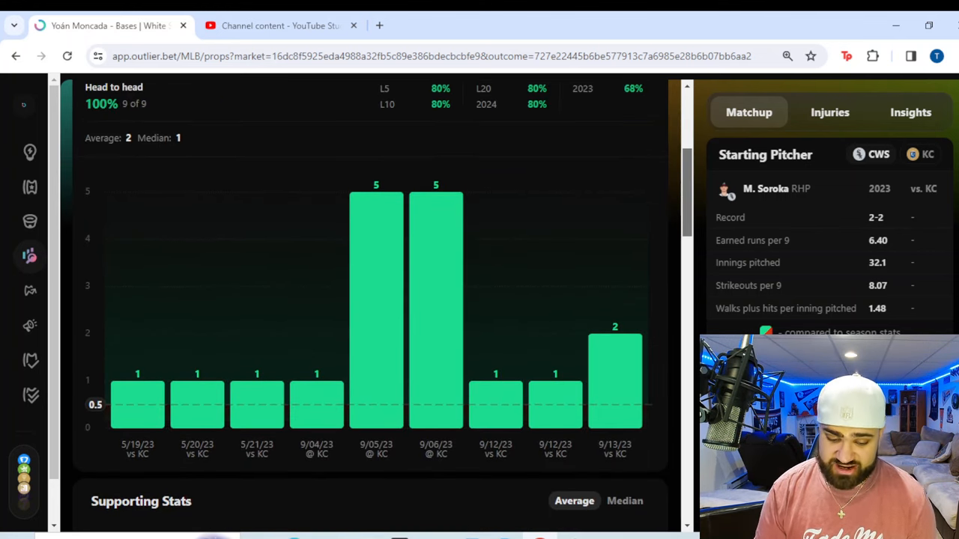
scroll("up", 3)
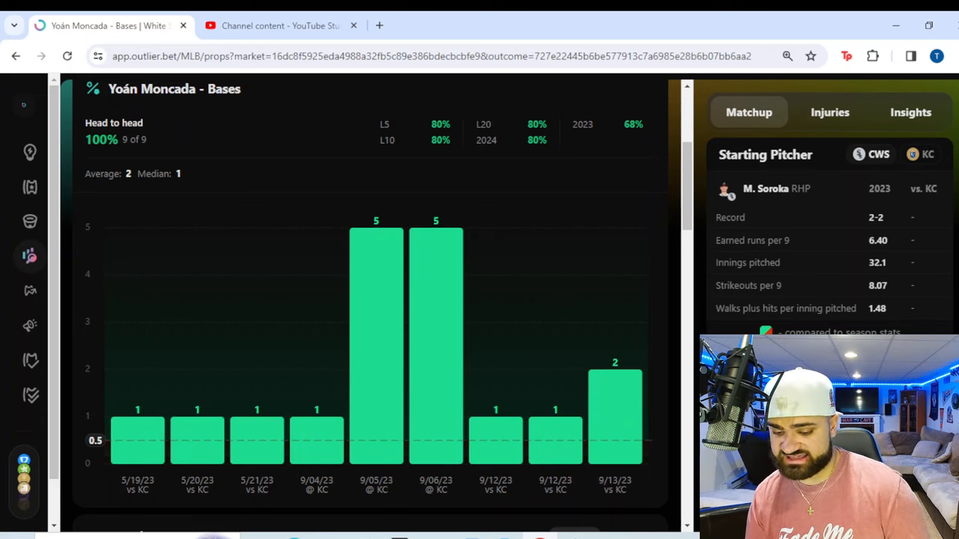
scroll("down", 3)
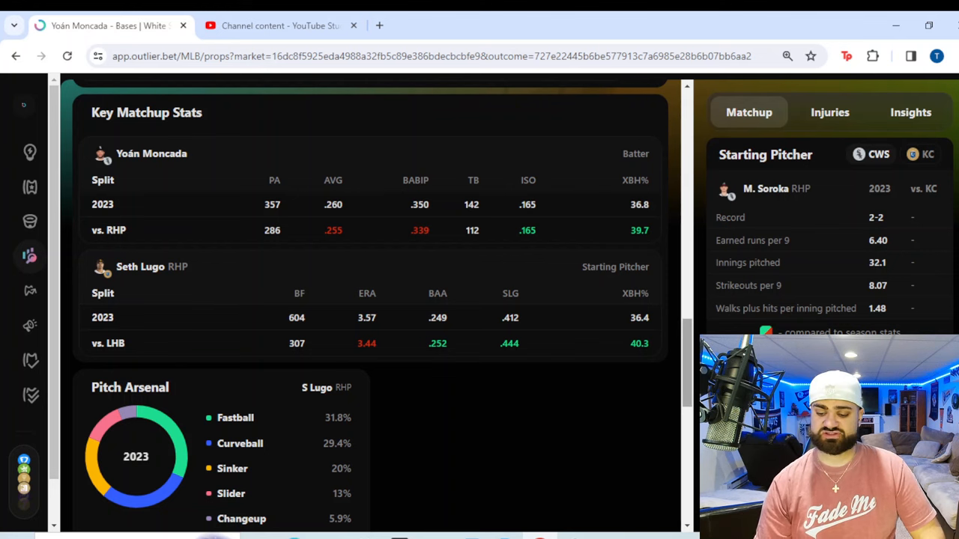
Step: Return Moncada's bases chart to the 2024 season, 80% over in 4 of 5
scroll("up", 3)
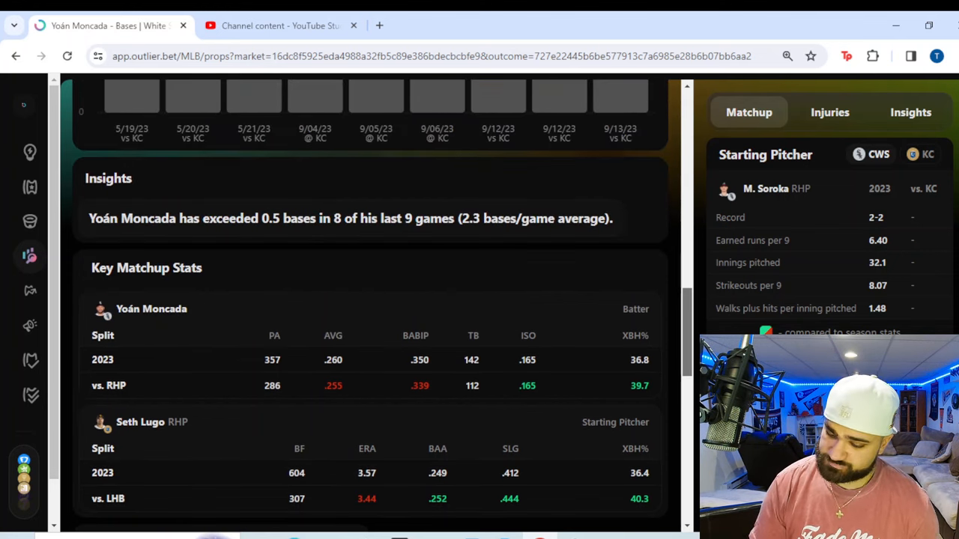
scroll("up", 3)
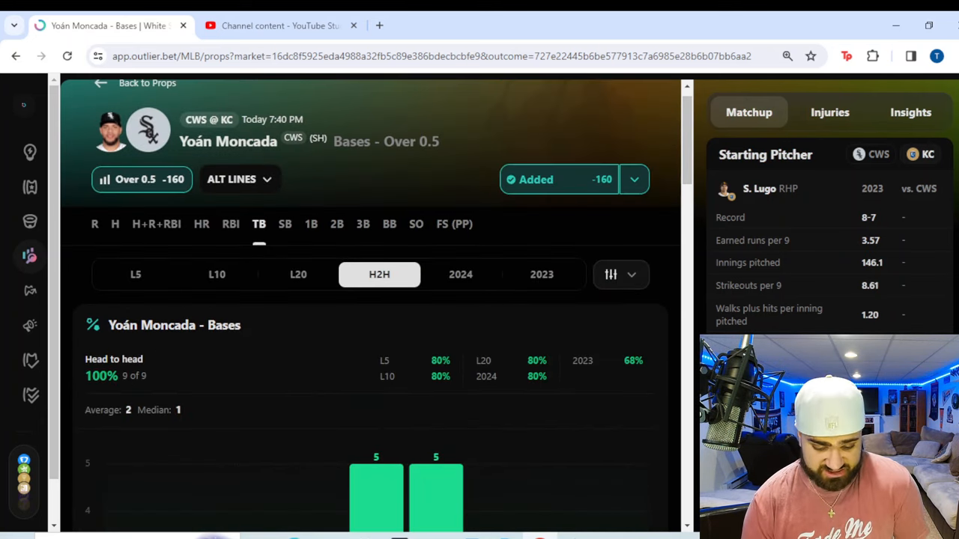
left_click(459, 274)
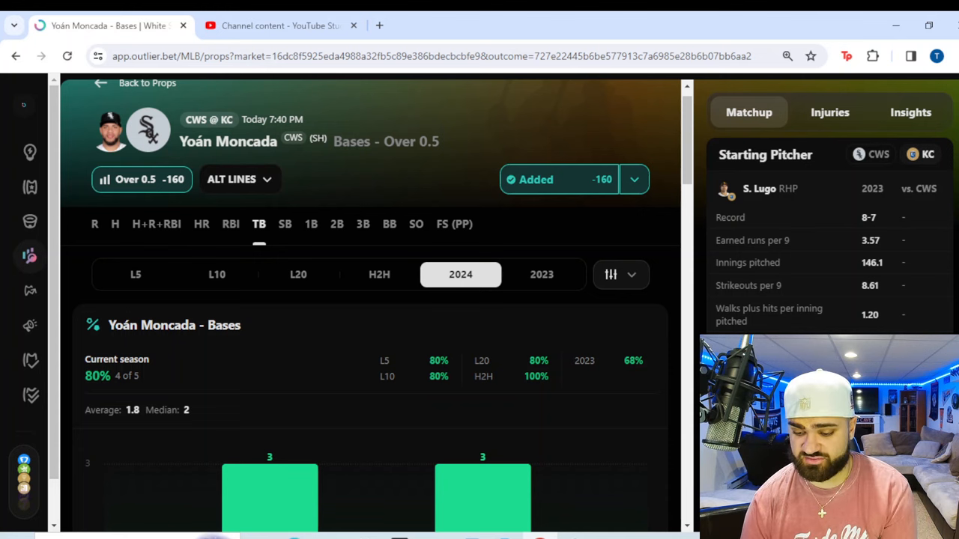
scroll("up", 3)
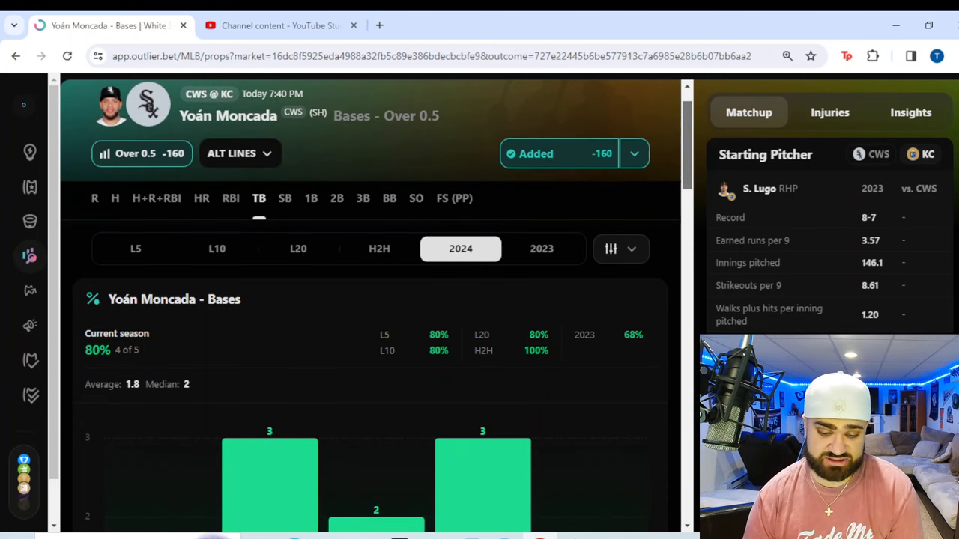
scroll("up", 3)
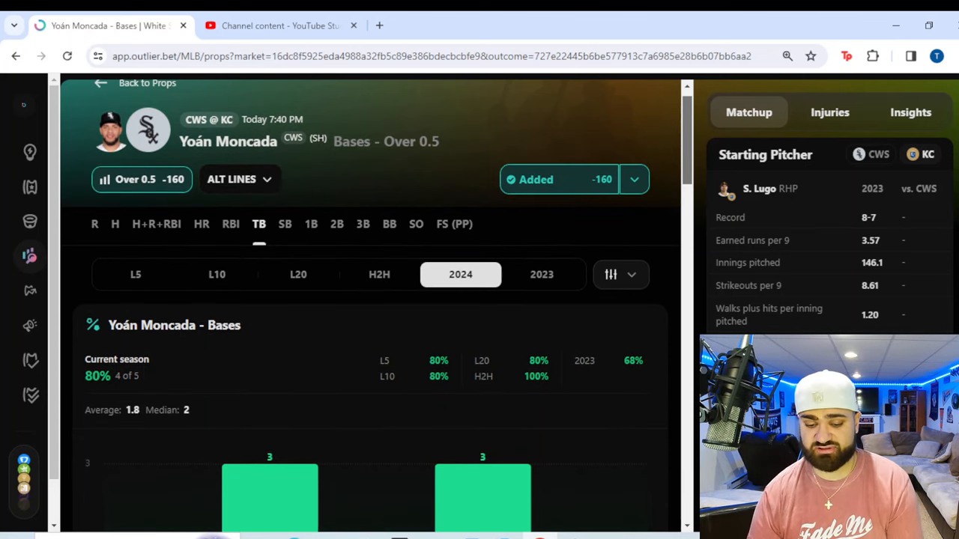
scroll("up", 3)
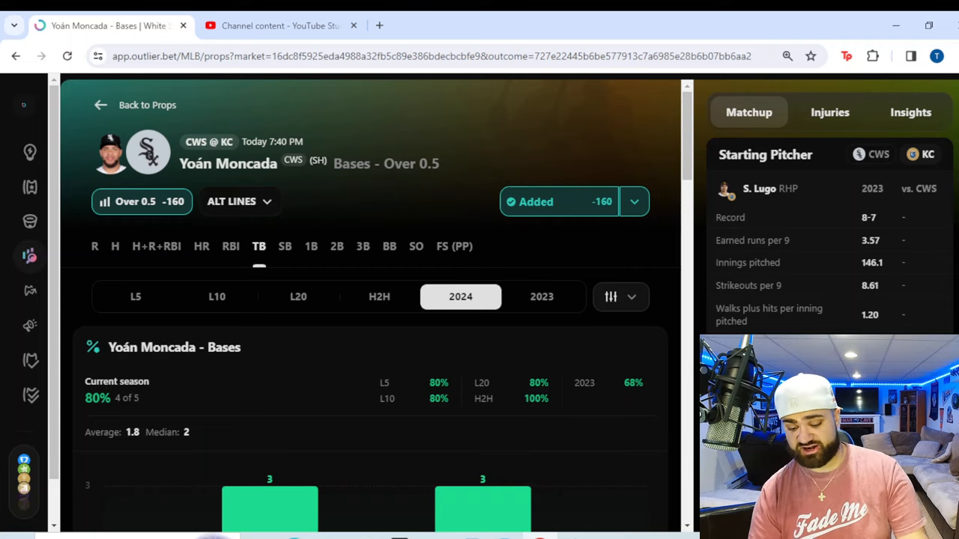